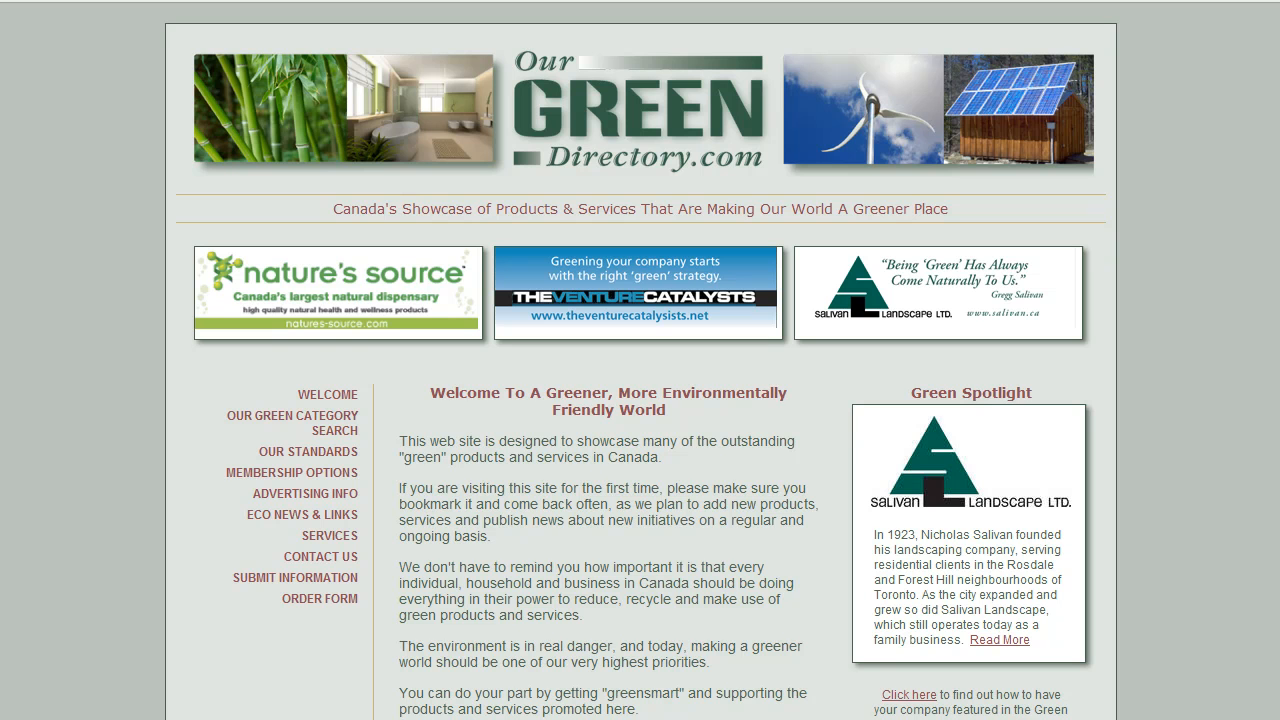
mouse_move(835, 518)
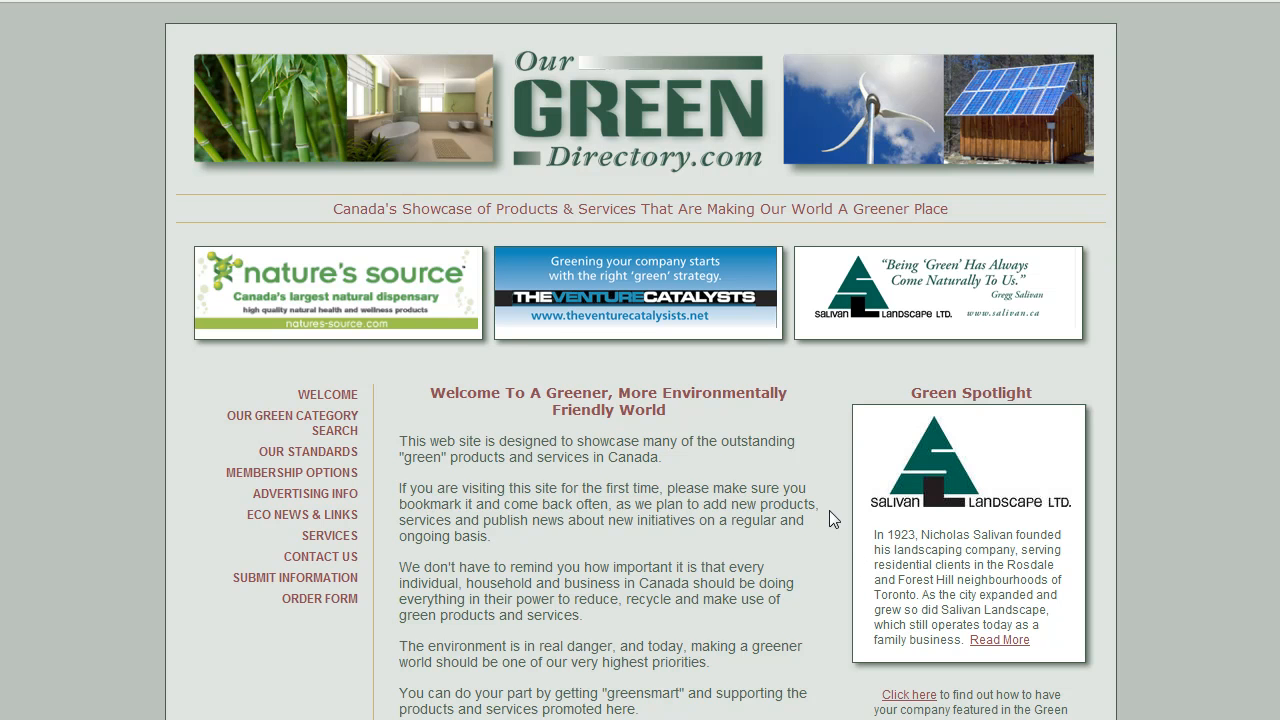
mouse_move(710, 445)
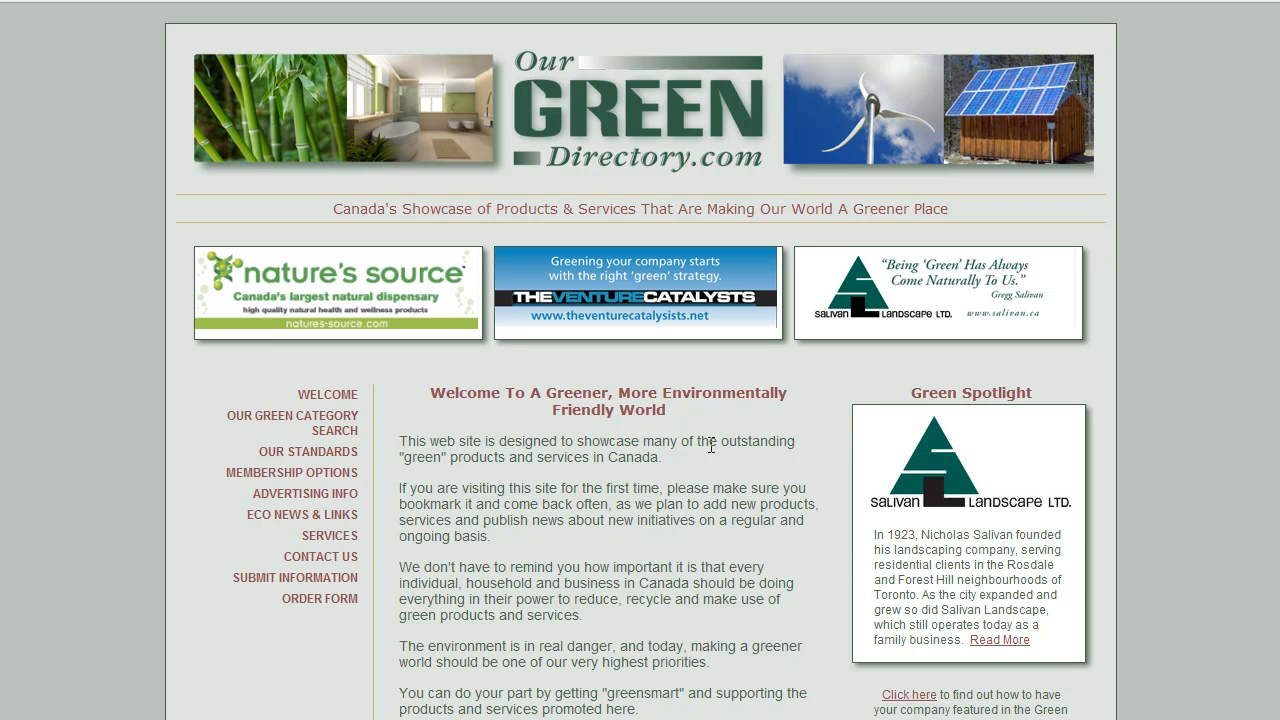
mouse_move(760, 567)
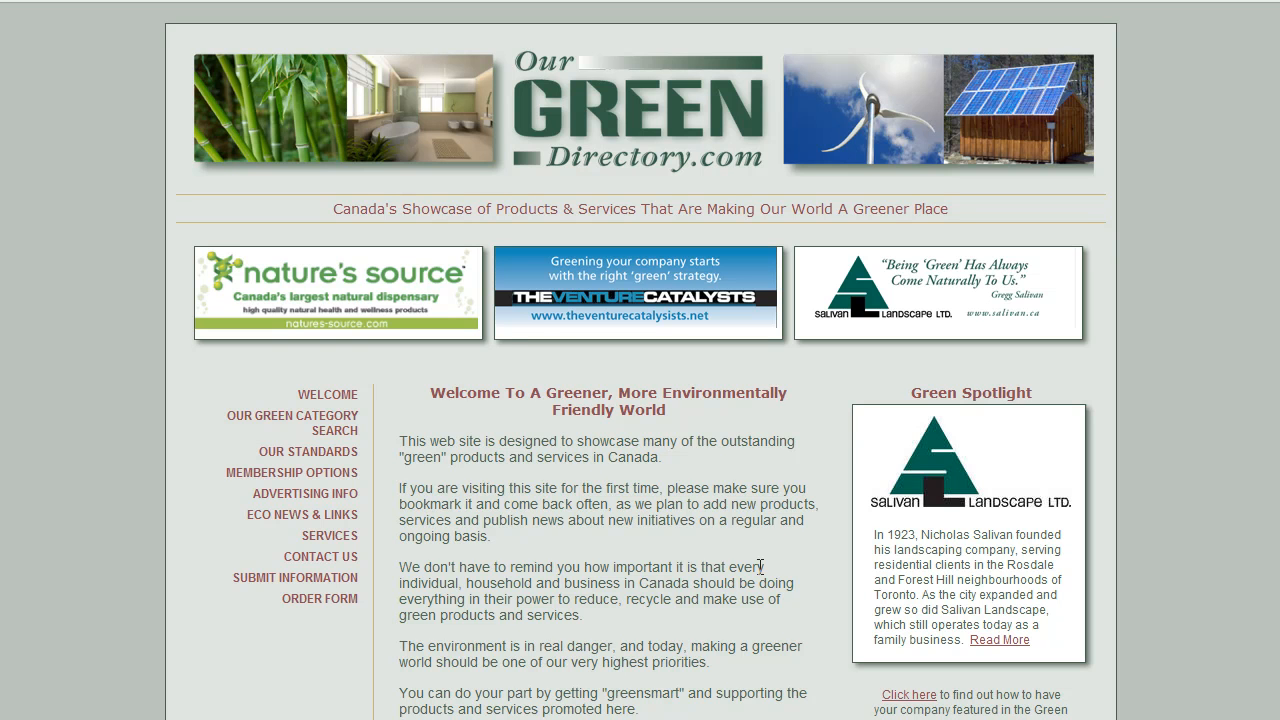
mouse_move(650, 482)
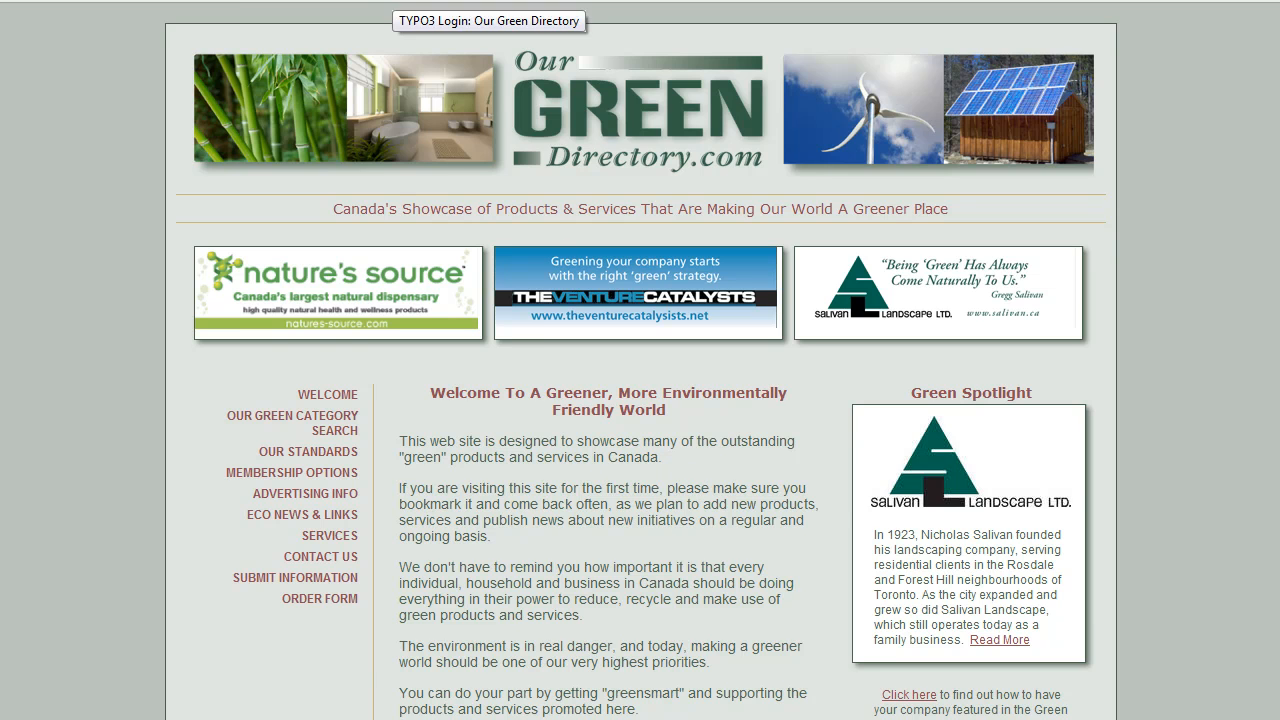
Log in to Our Green Directory's TYPO3 admin with the Backend interface selected.
left_click(488, 20)
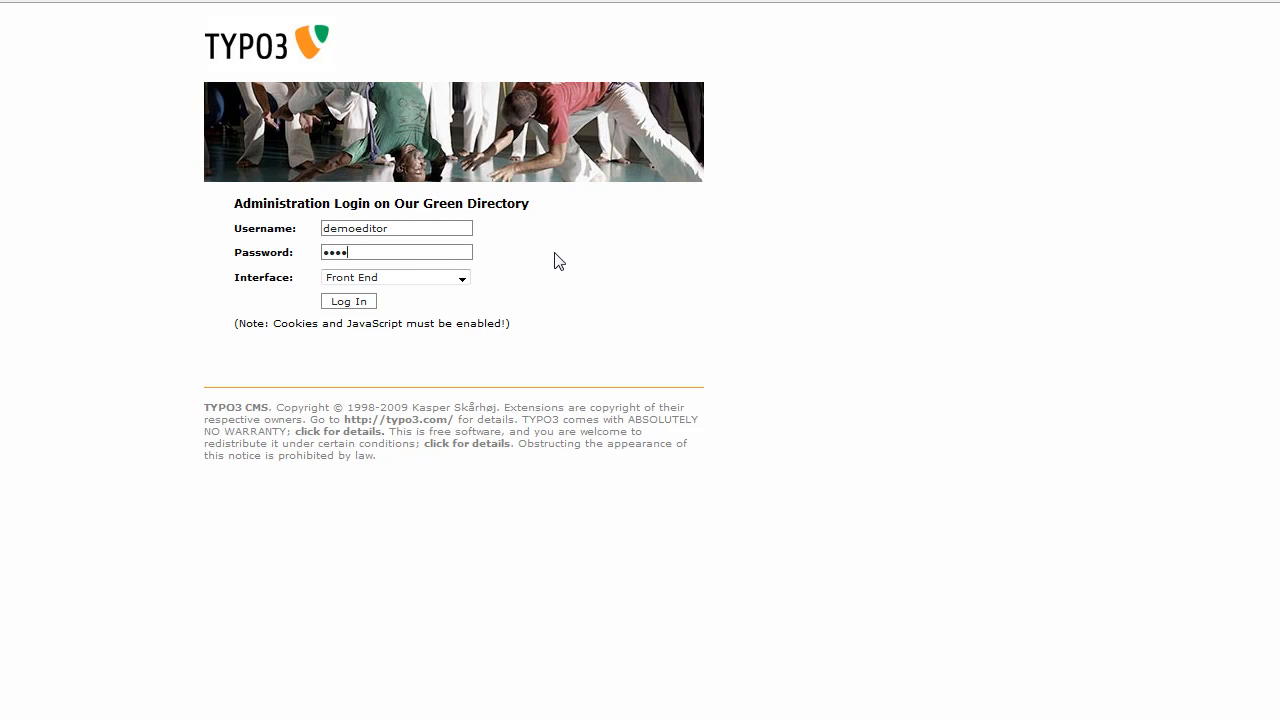
type("•")
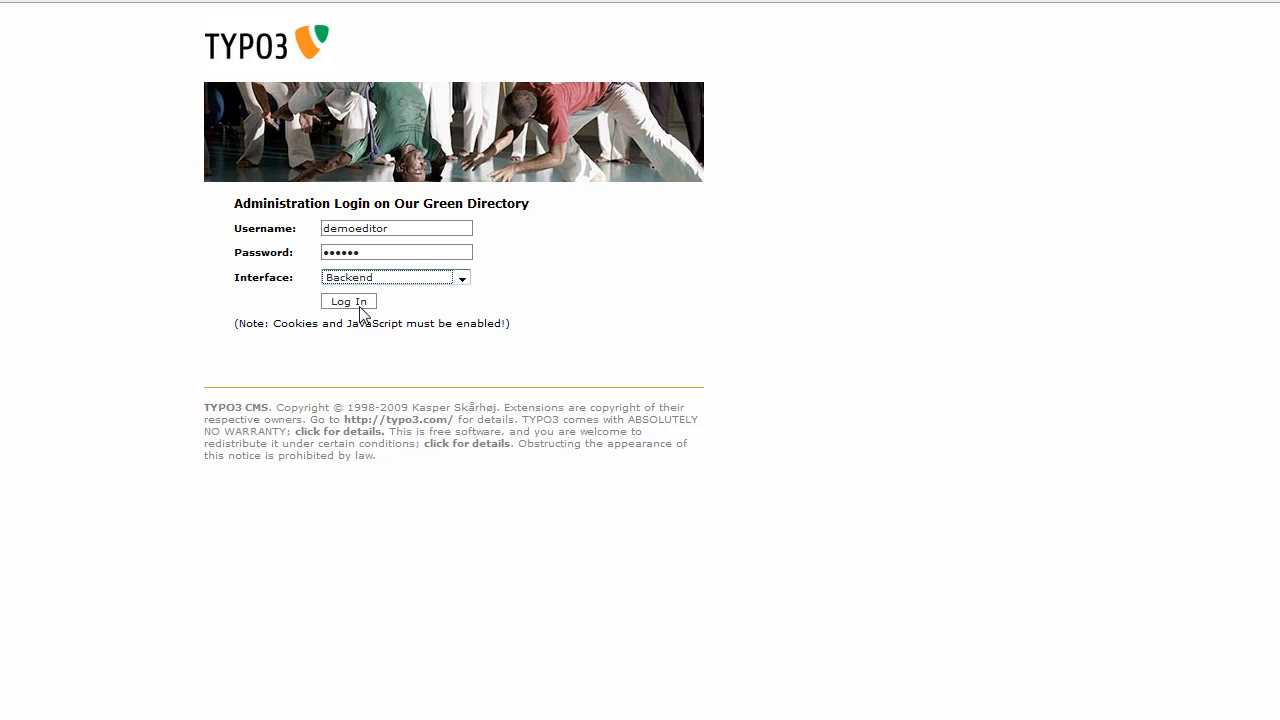
left_click(348, 301)
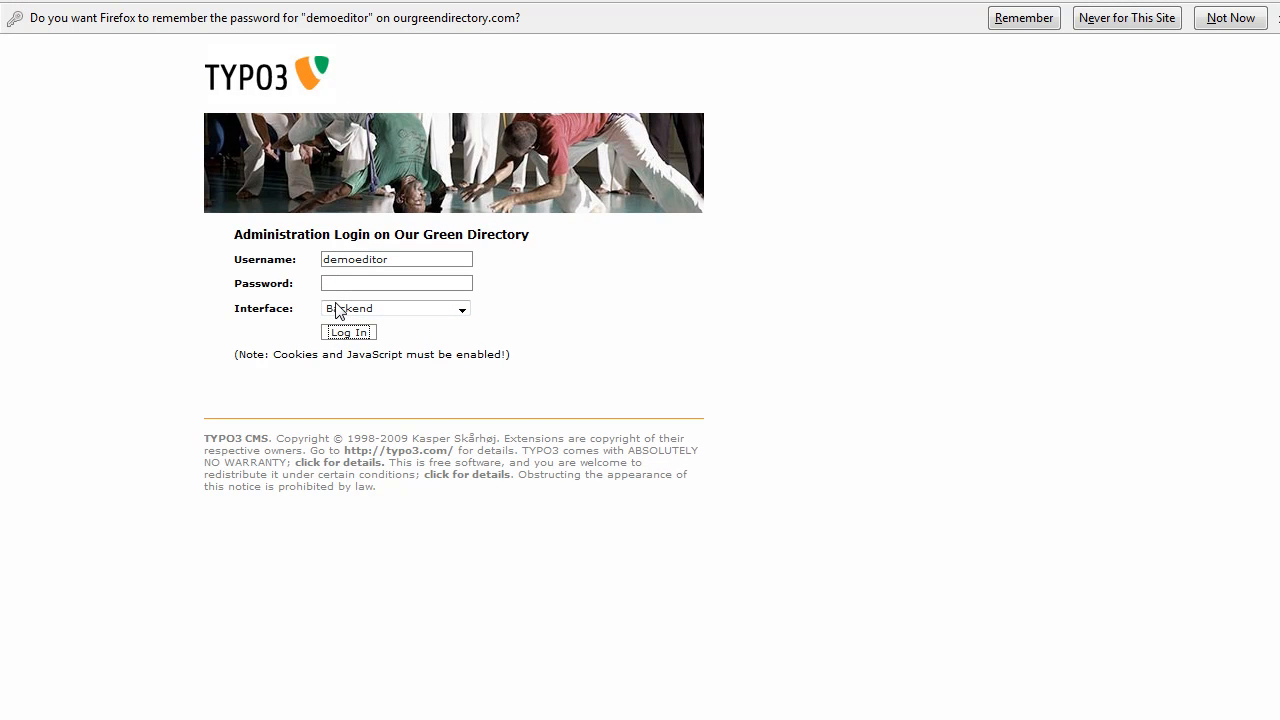
Decline Firefox's offer to save the password, leaving the About modules overview shown.
left_click(348, 331)
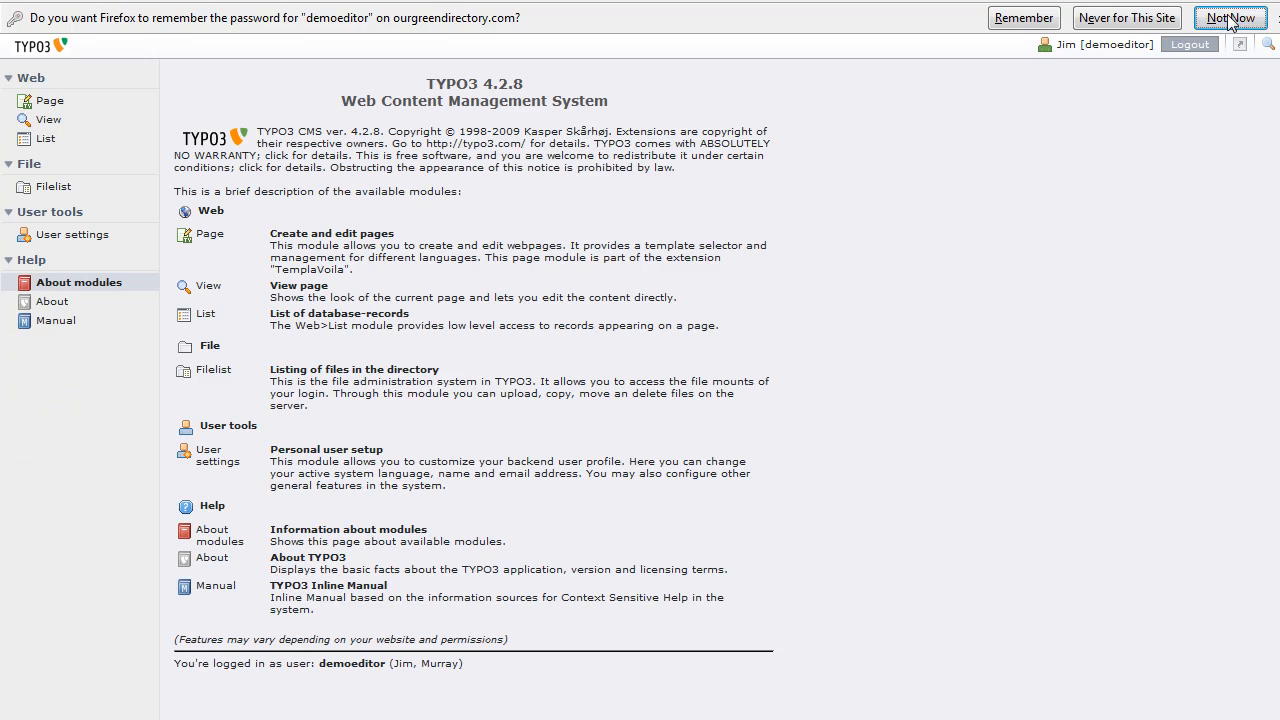
left_click(1228, 18)
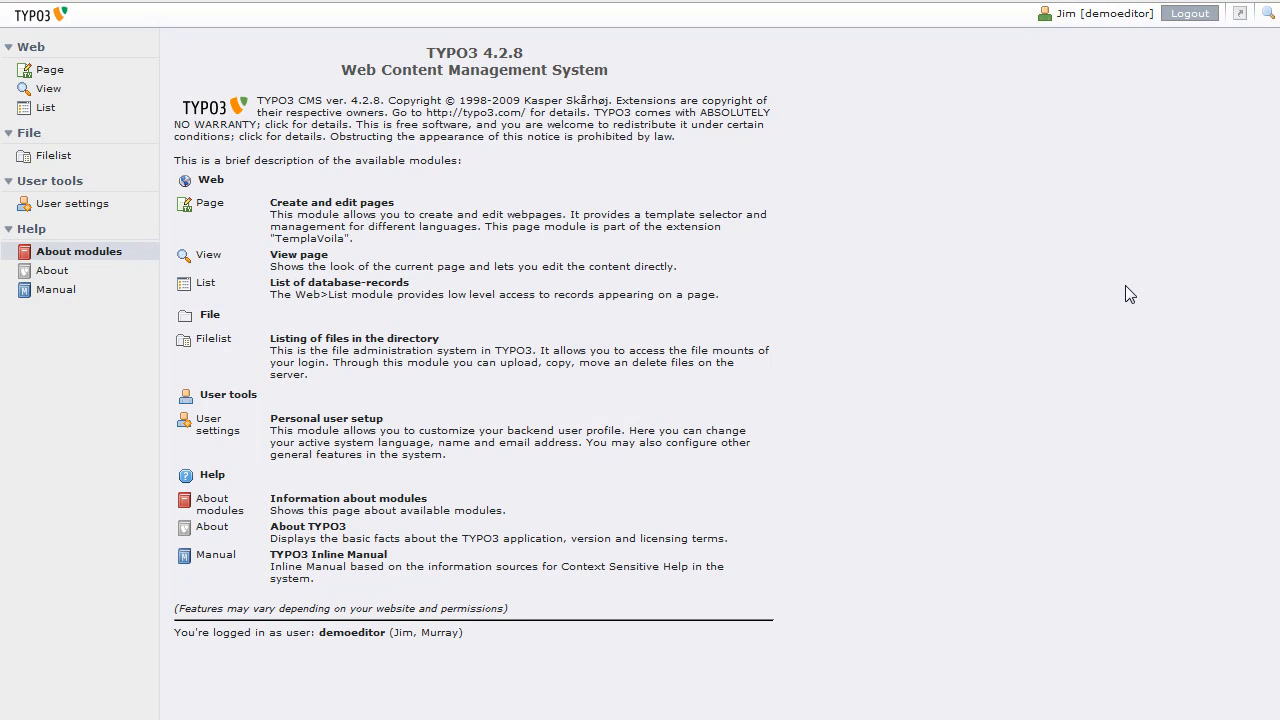
mouse_move(92, 310)
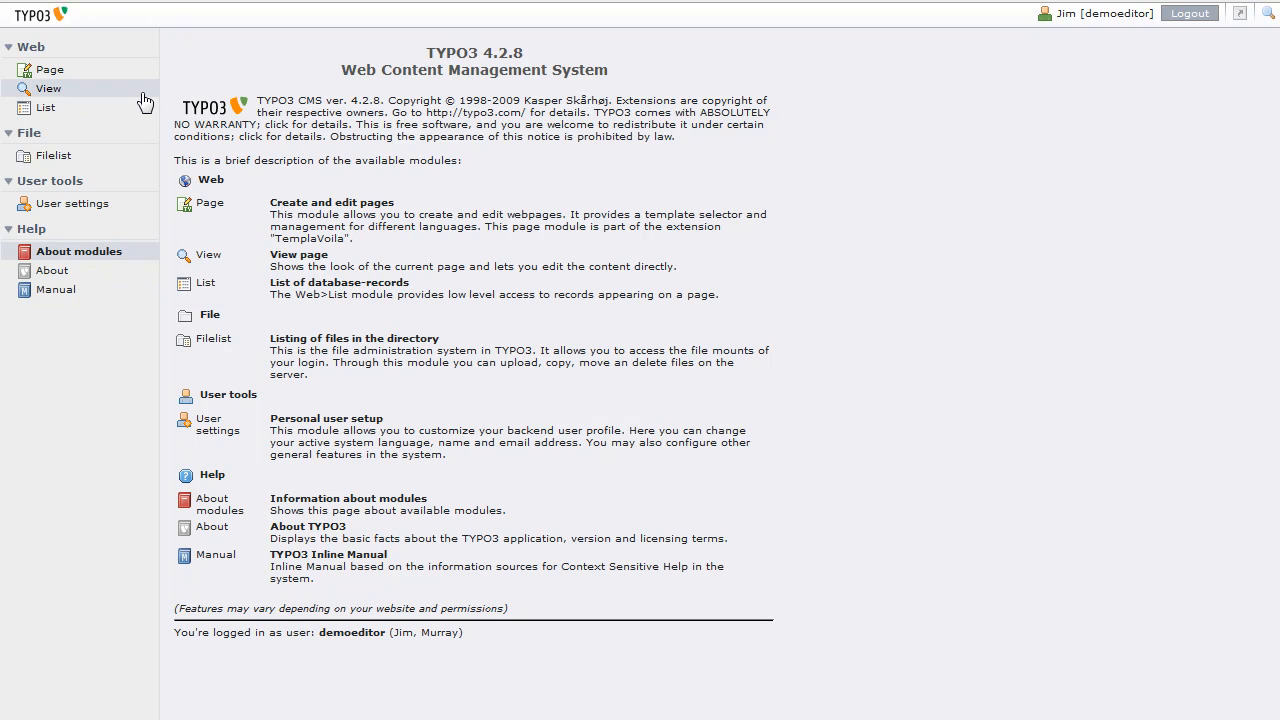
mouse_move(71, 308)
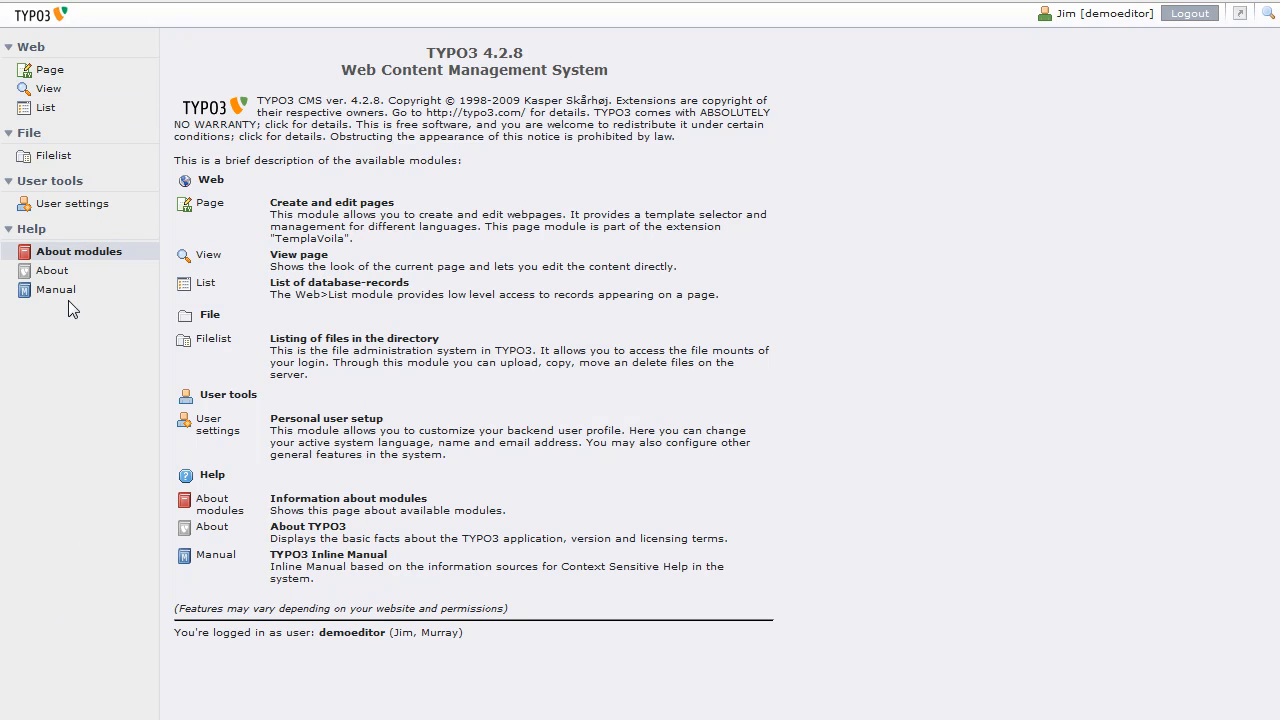
mouse_move(82, 527)
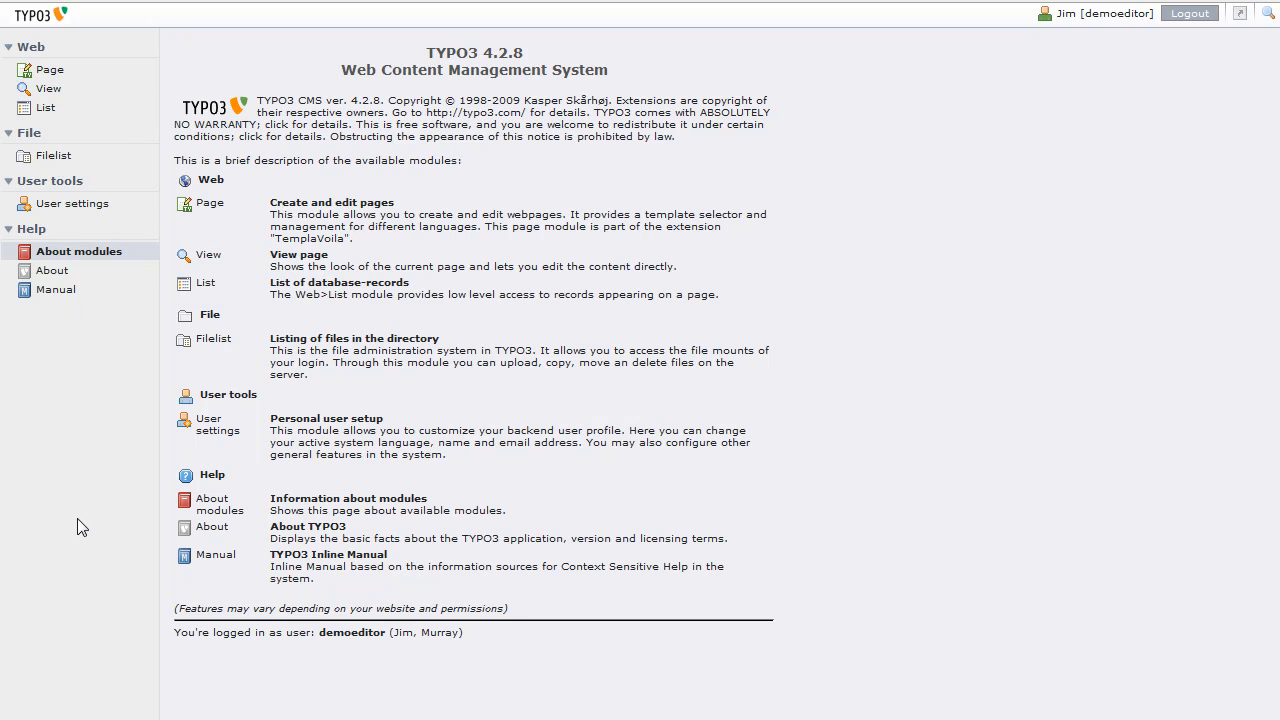
mouse_move(64, 88)
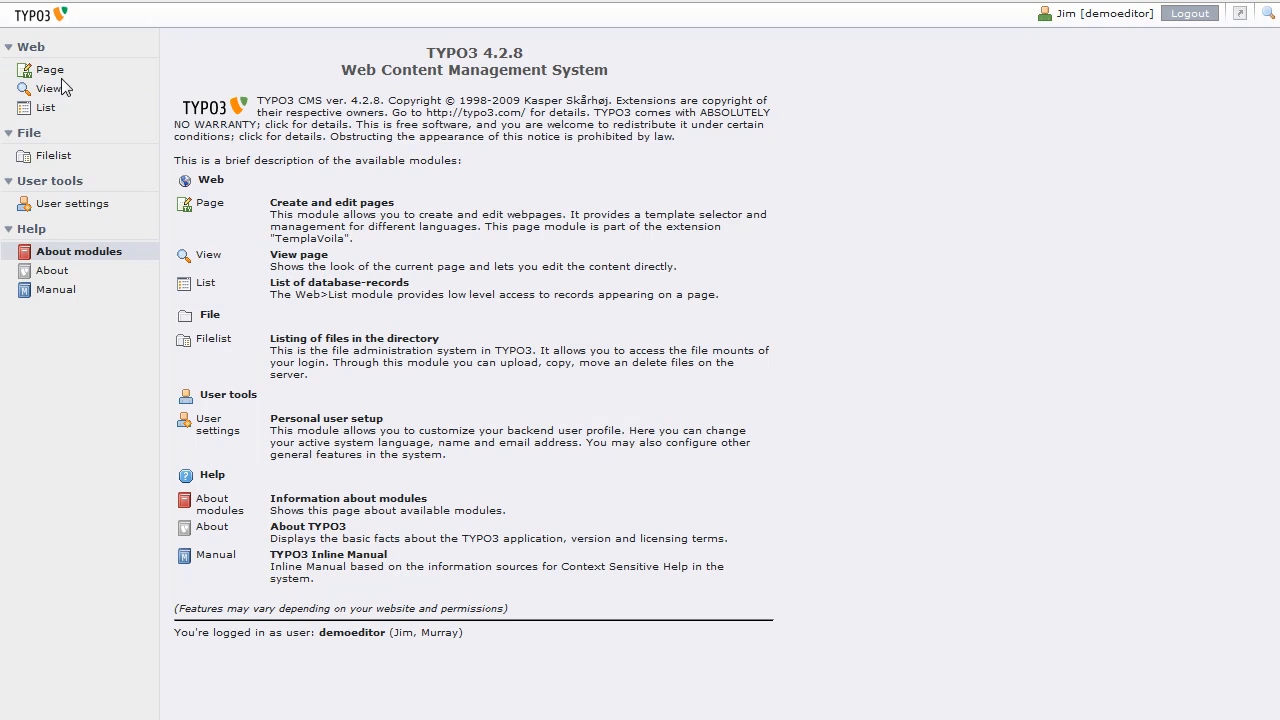
mouse_move(124, 378)
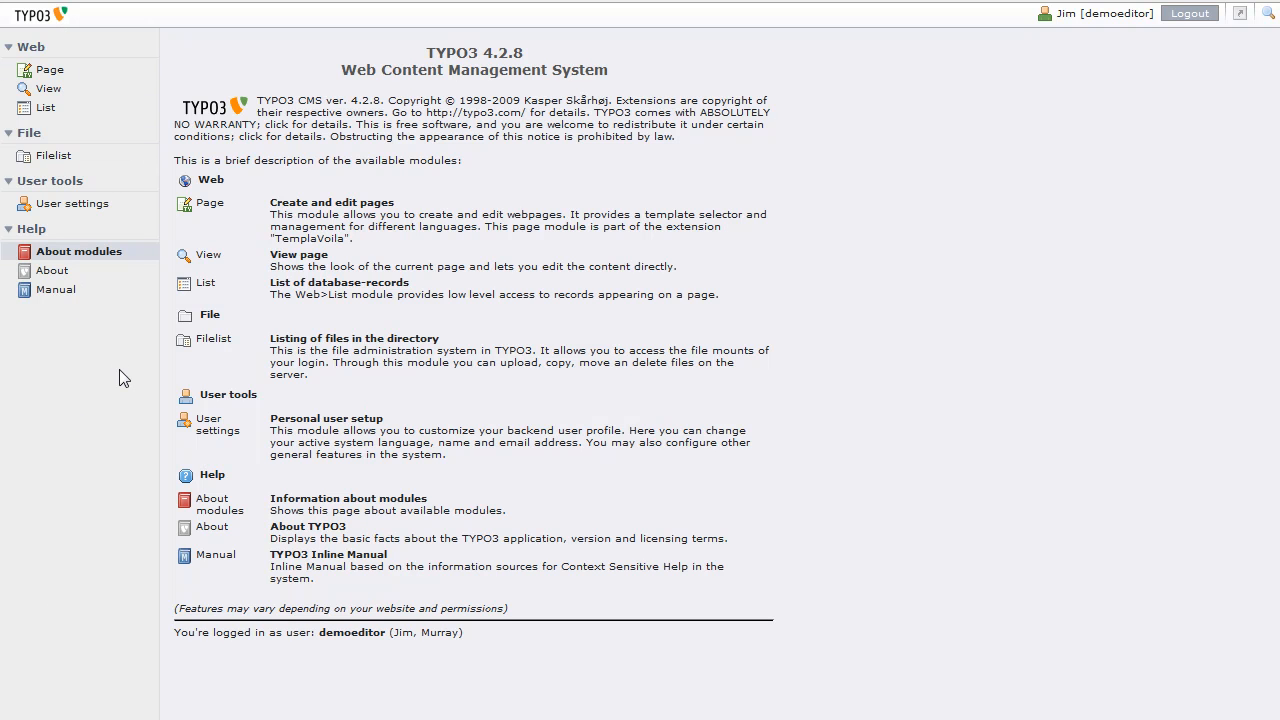
mouse_move(86, 423)
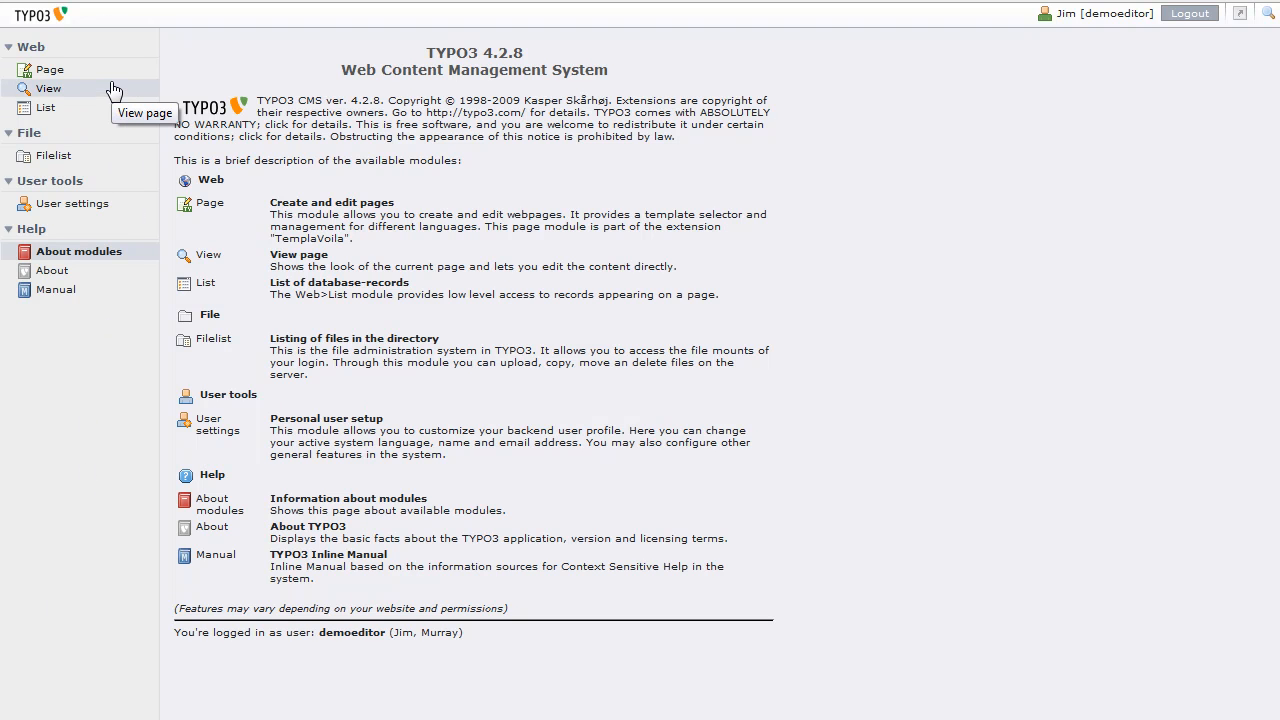
mouse_move(74, 79)
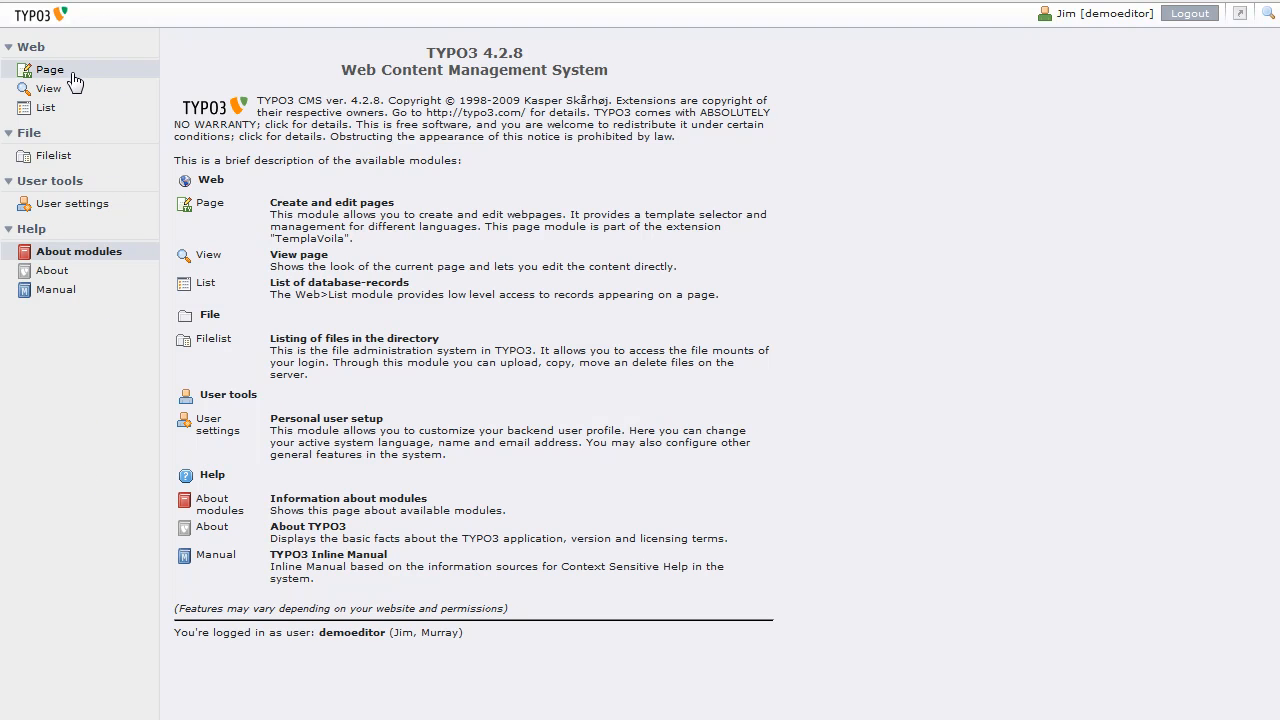
Open Web > Page to list the Our Green Directory page tree.
left_click(49, 69)
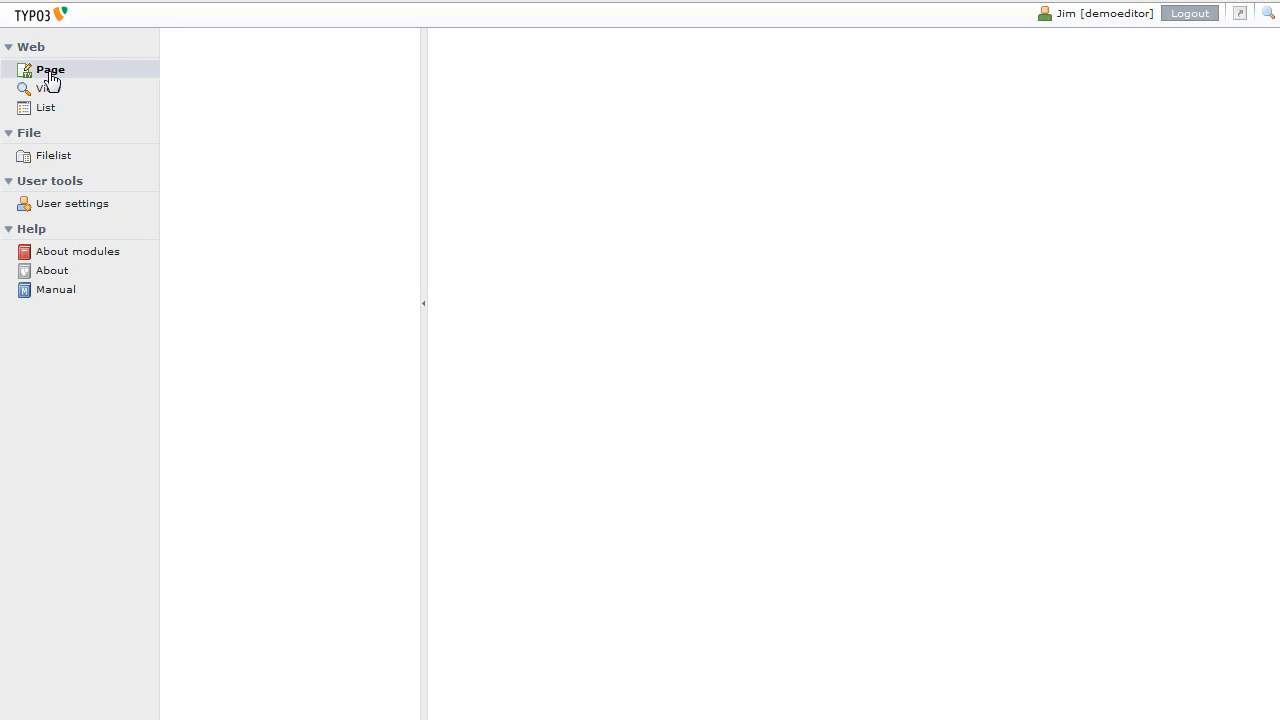
left_click(50, 69)
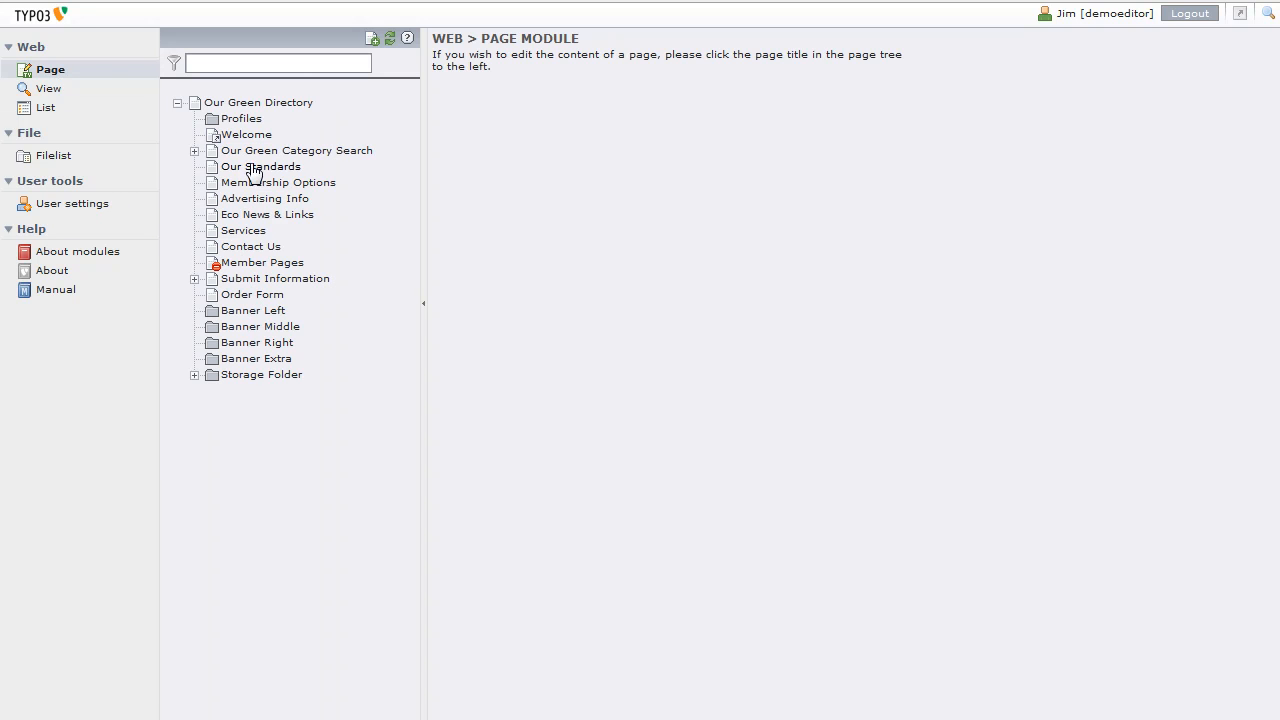
mouse_move(258, 184)
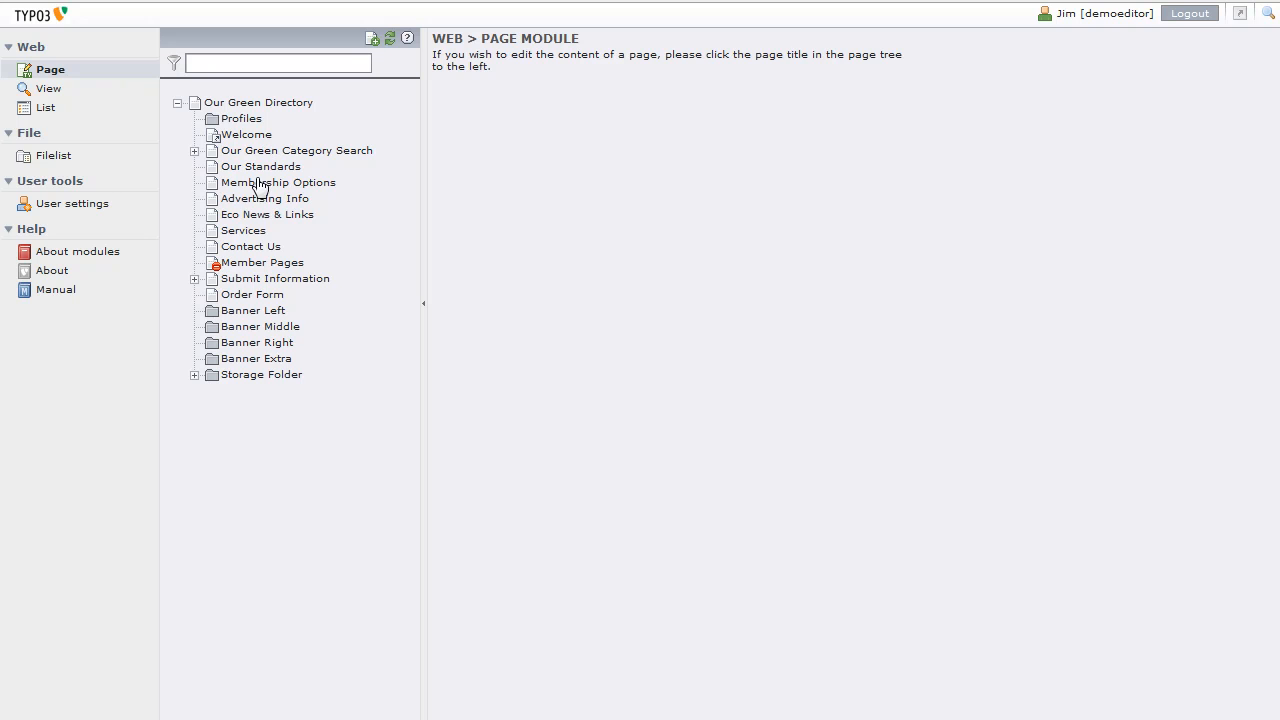
mouse_move(256, 175)
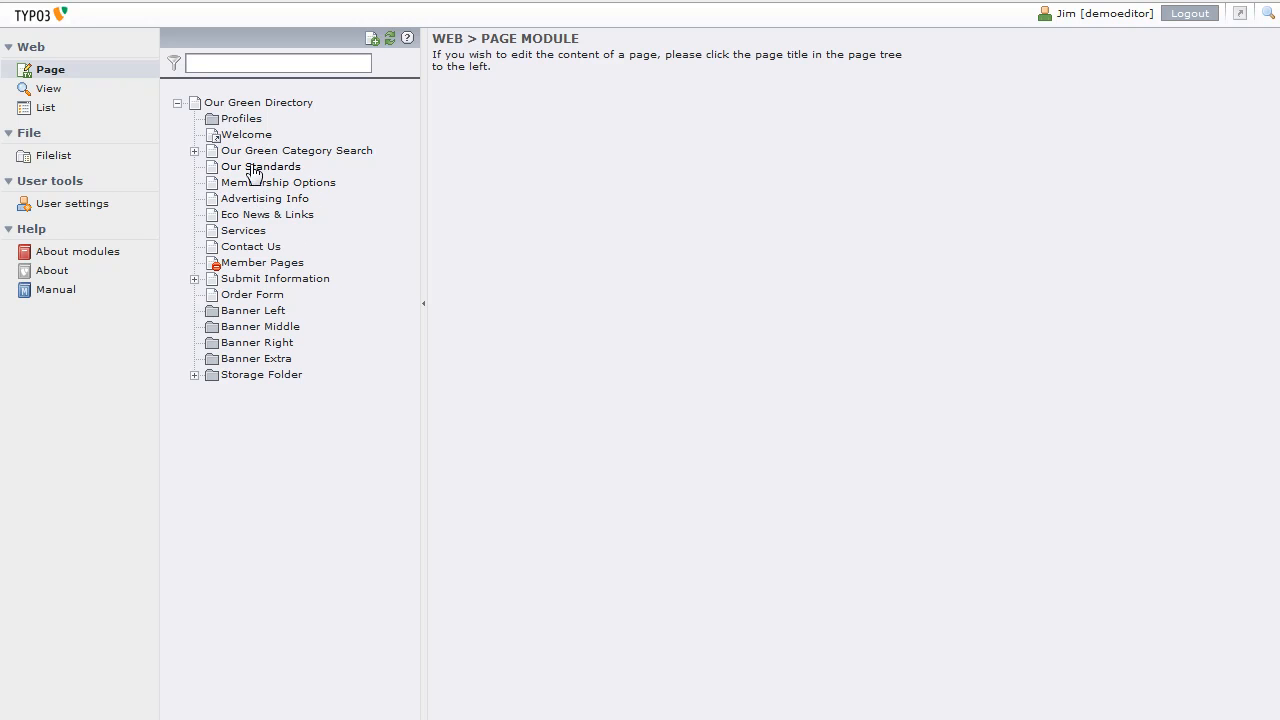
mouse_move(315, 165)
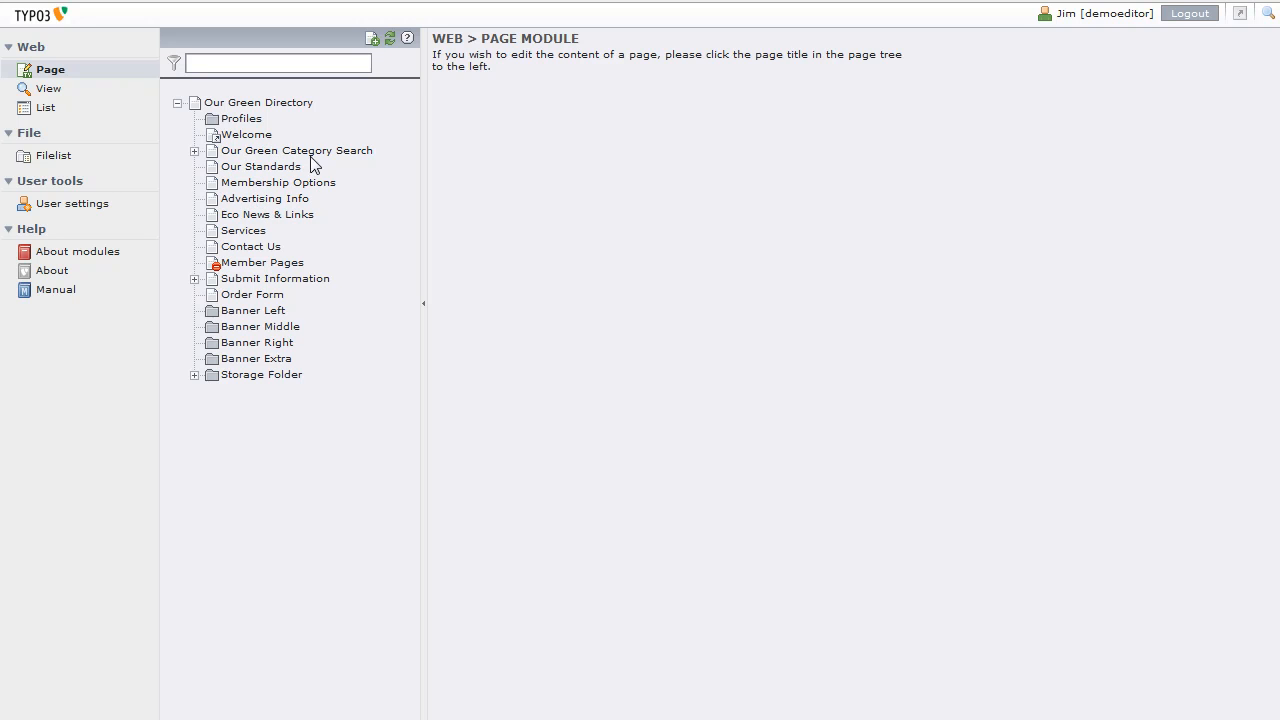
mouse_move(318, 198)
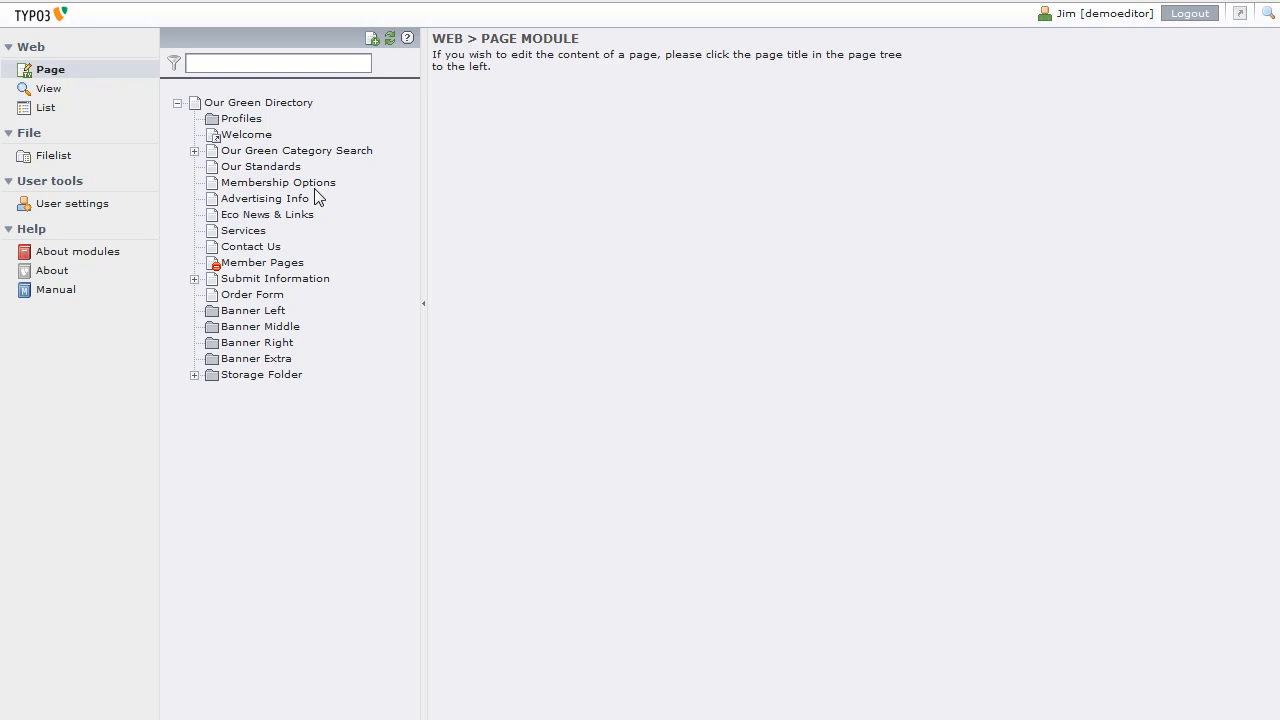
mouse_move(291, 205)
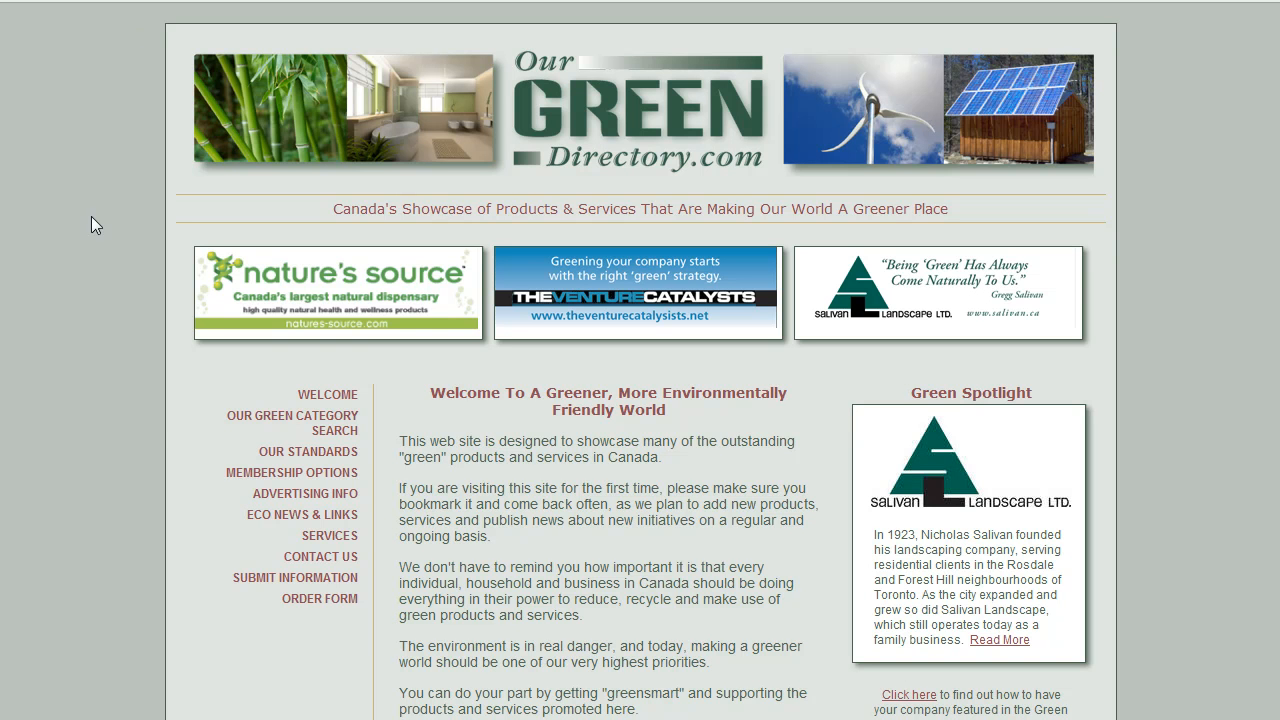
mouse_move(257, 477)
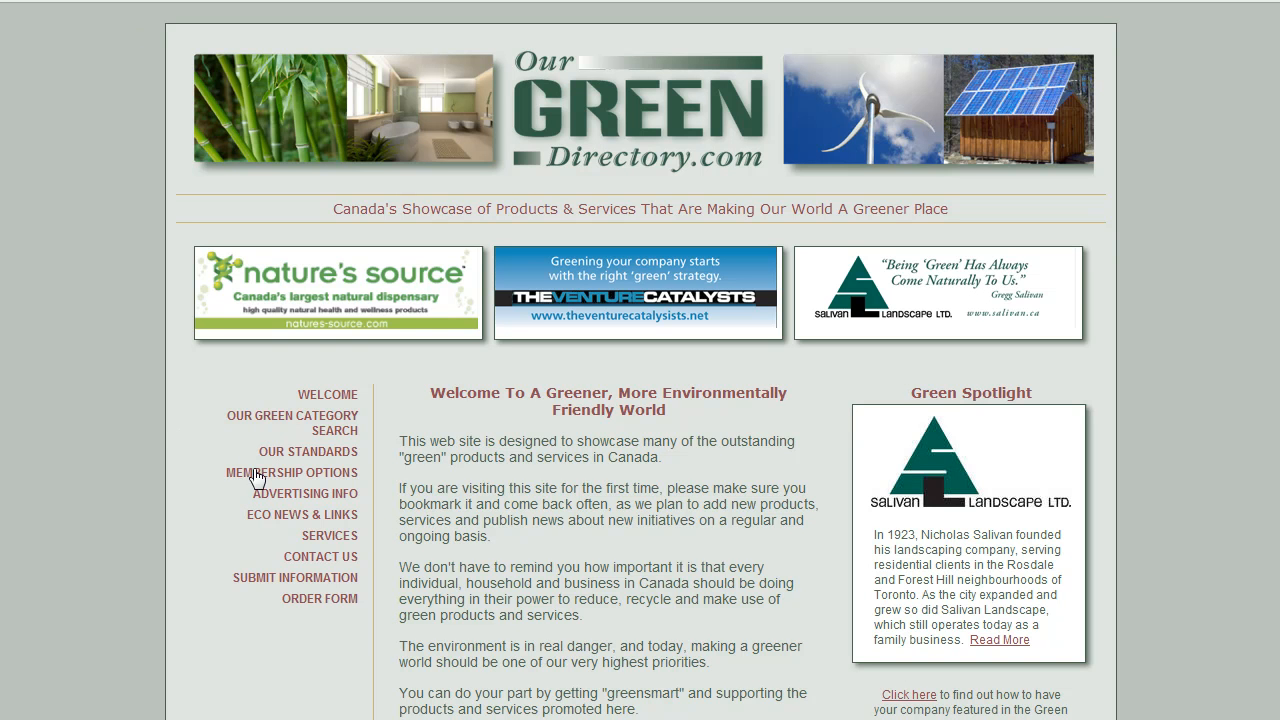
mouse_move(347, 510)
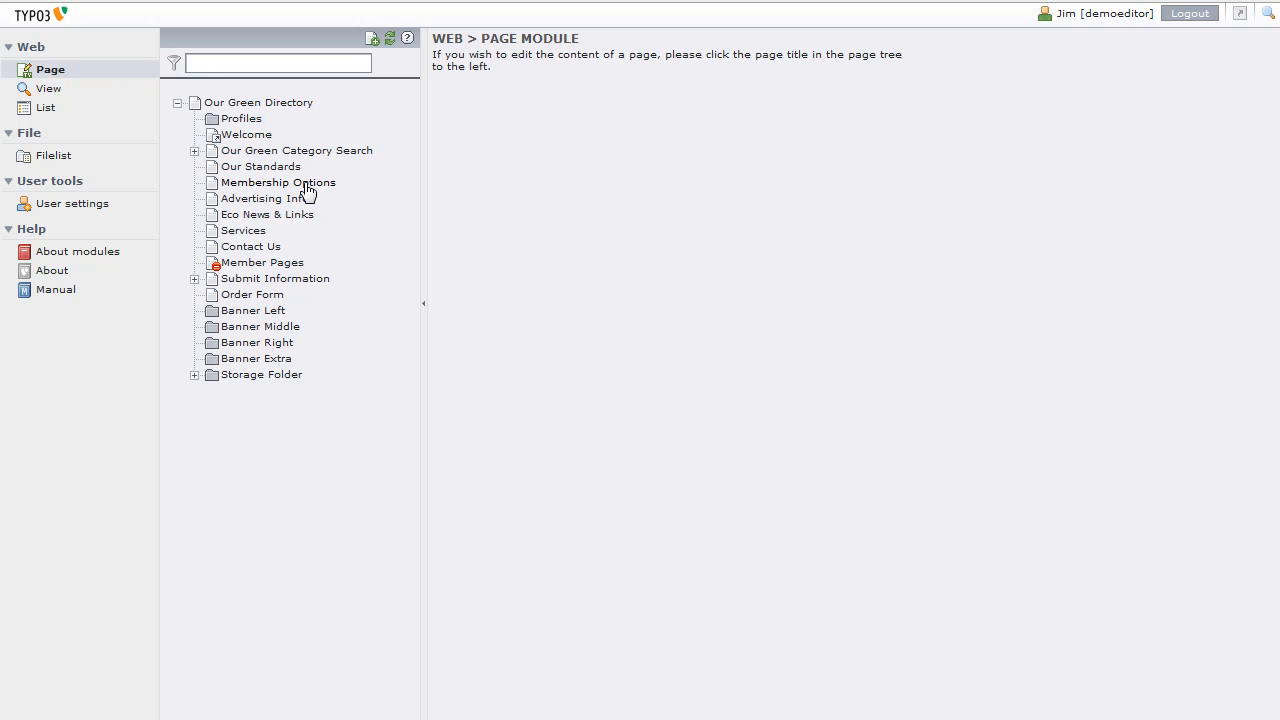
mouse_move(275, 204)
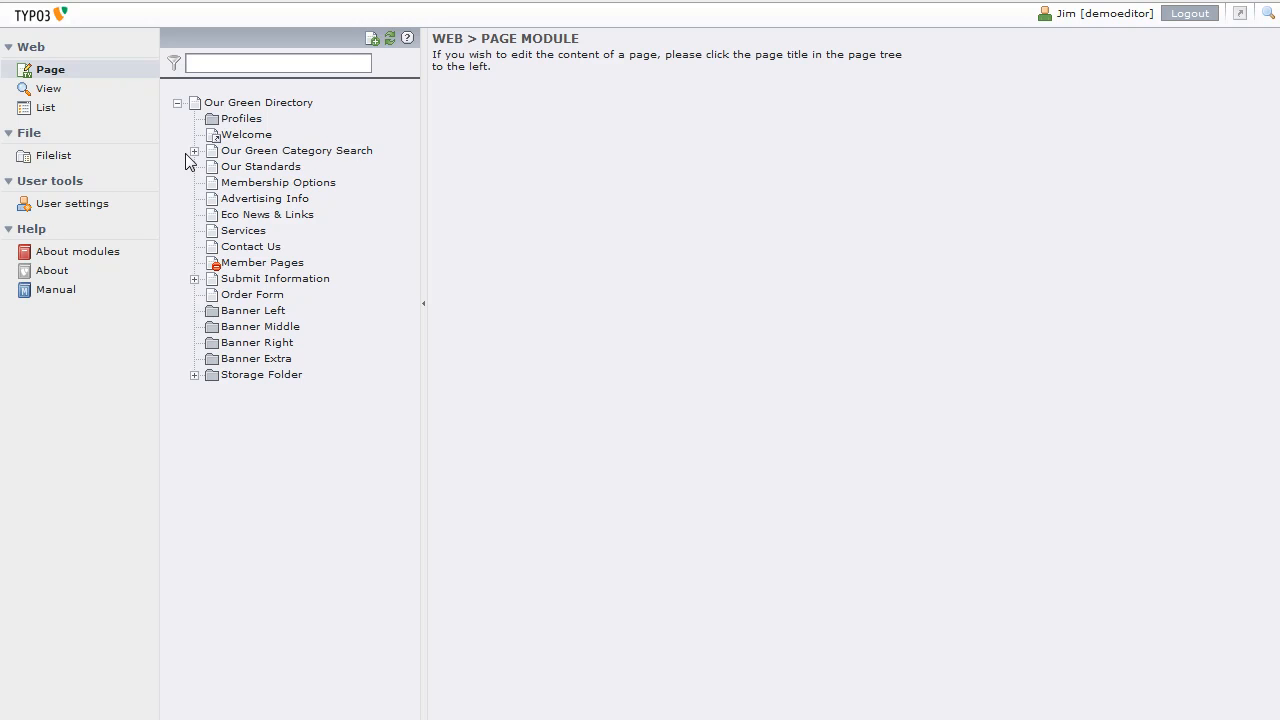
mouse_move(48, 88)
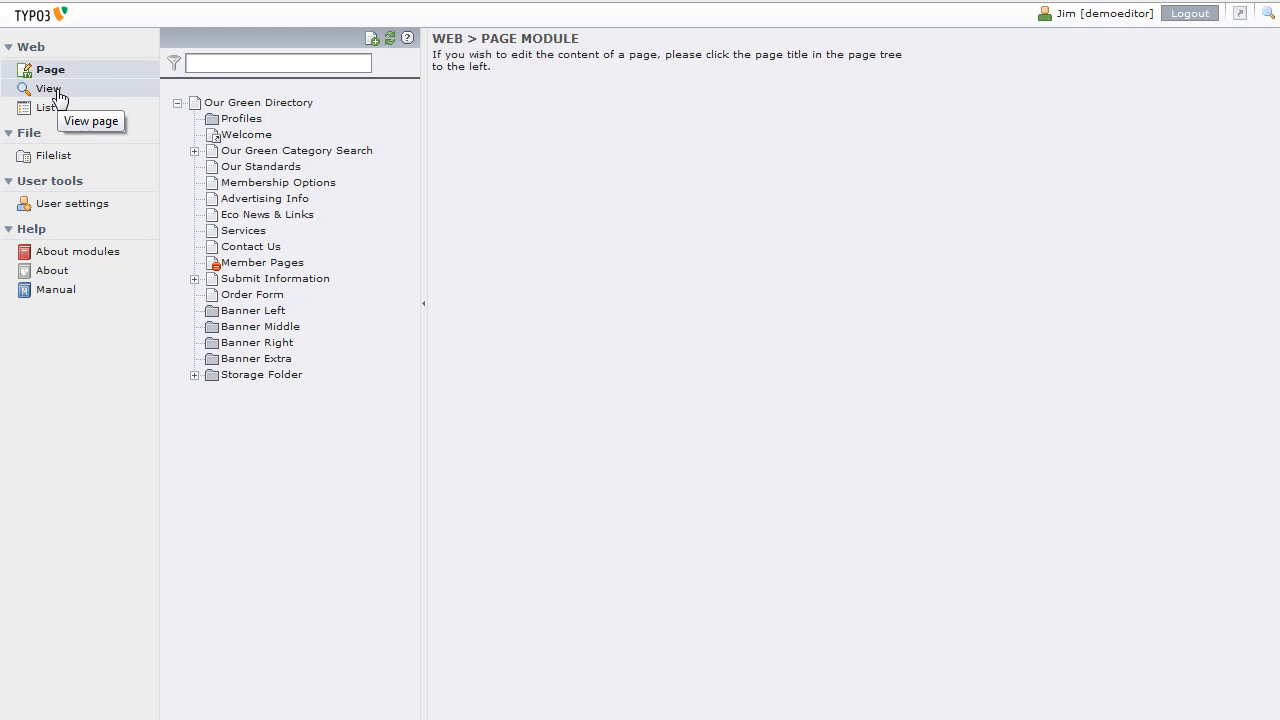
Open Web > View and scroll through the live home page preview.
left_click(49, 88)
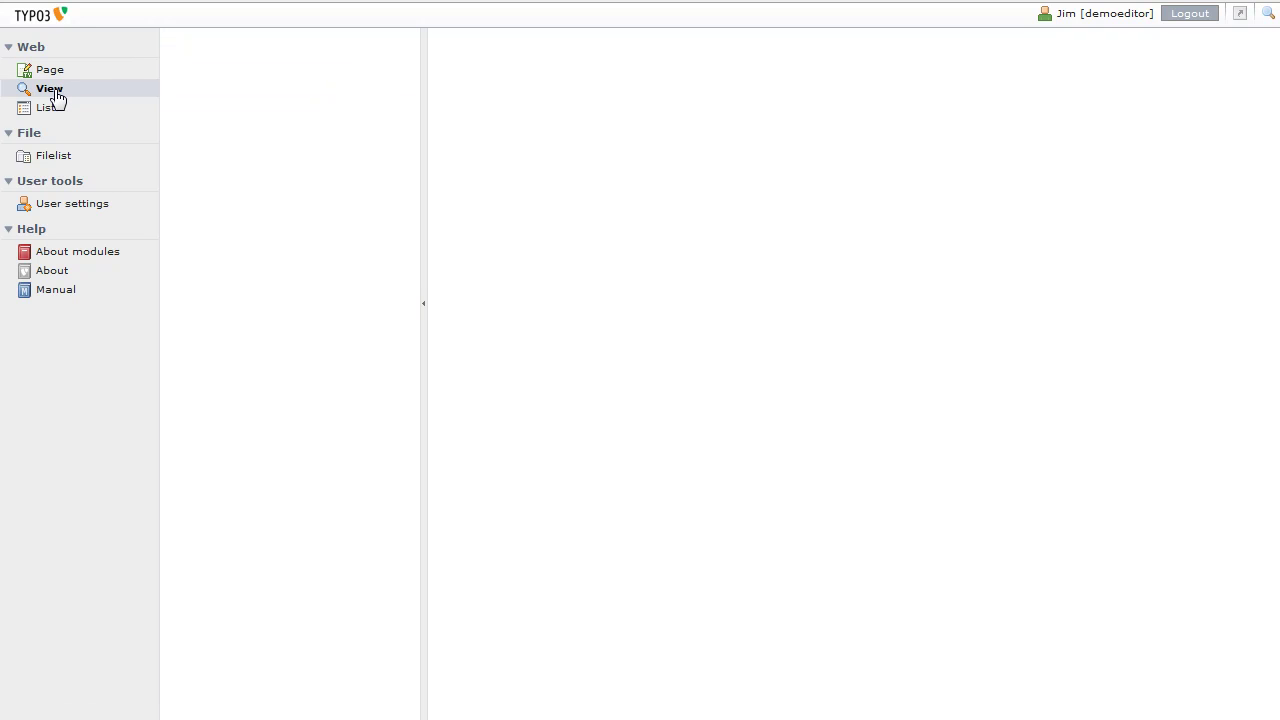
left_click(49, 88)
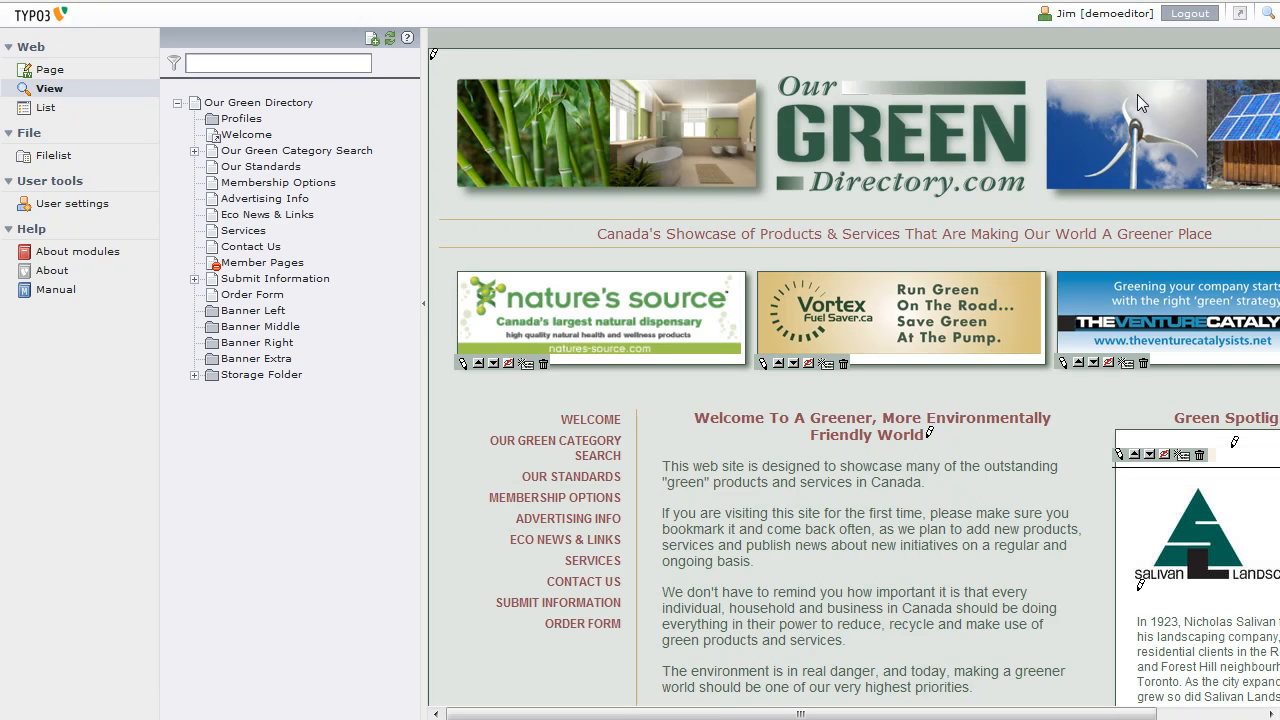
mouse_move(612, 513)
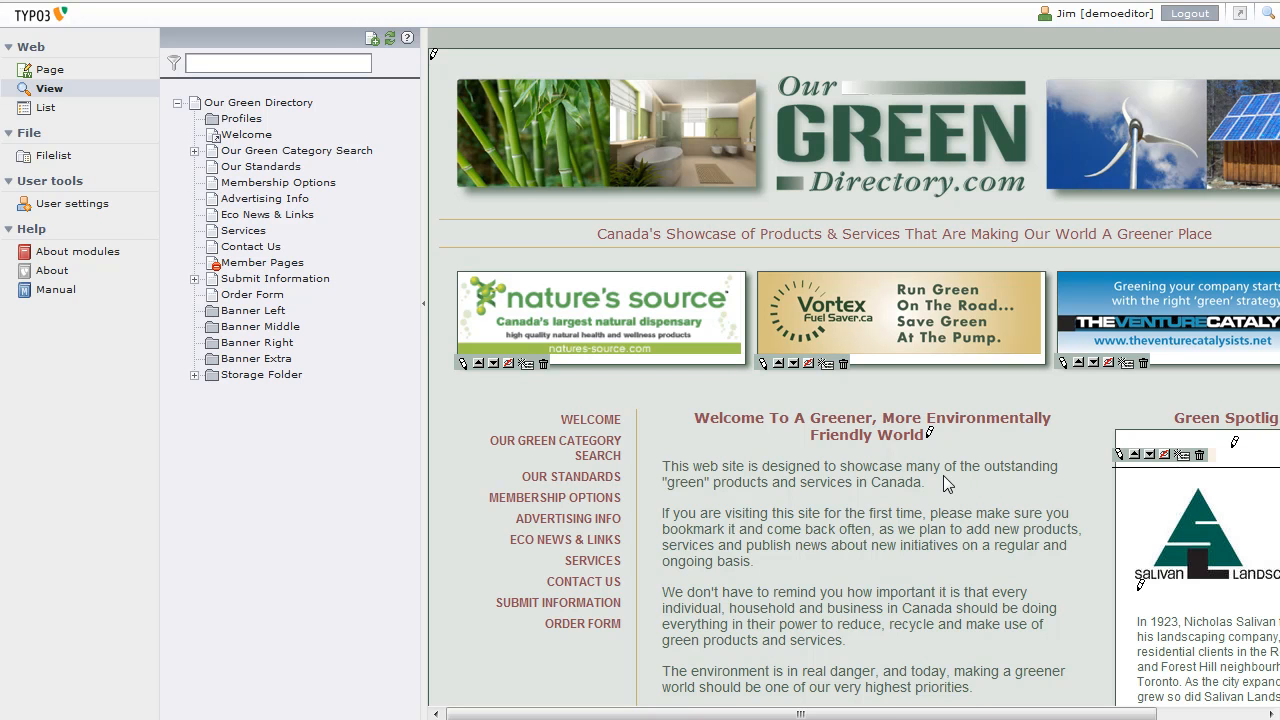
scroll("down", 3)
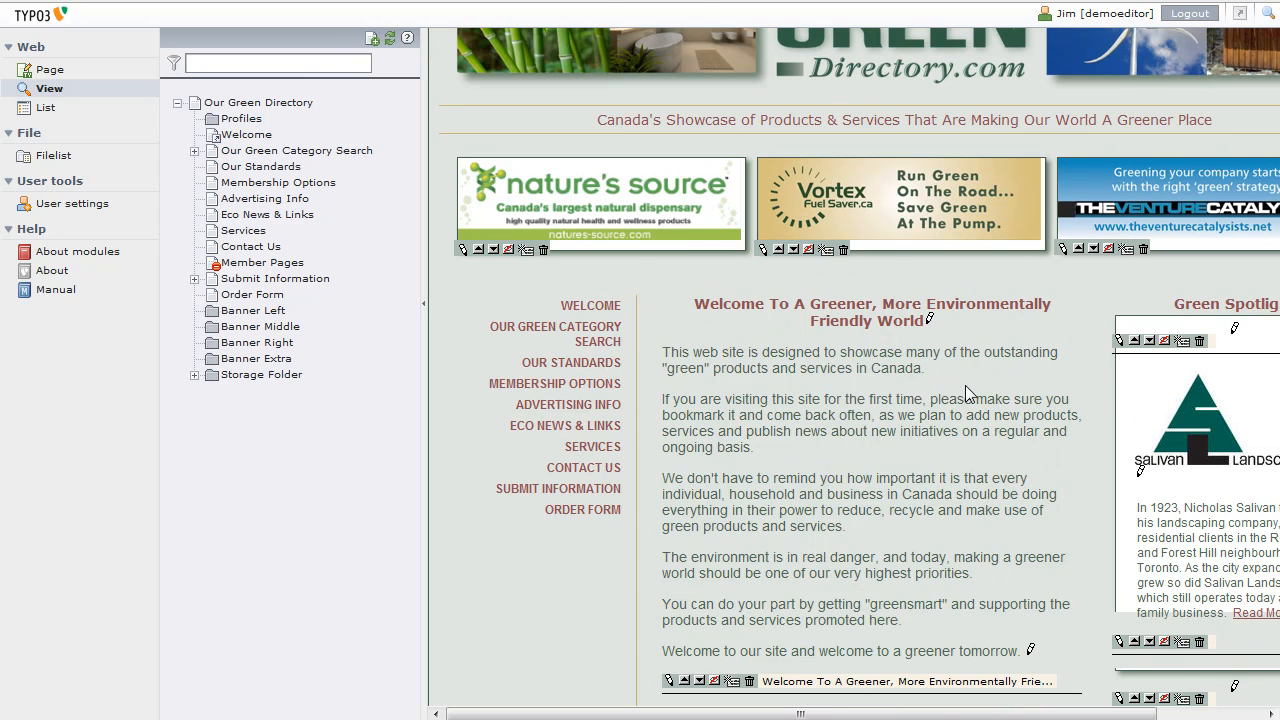
scroll("up", 3)
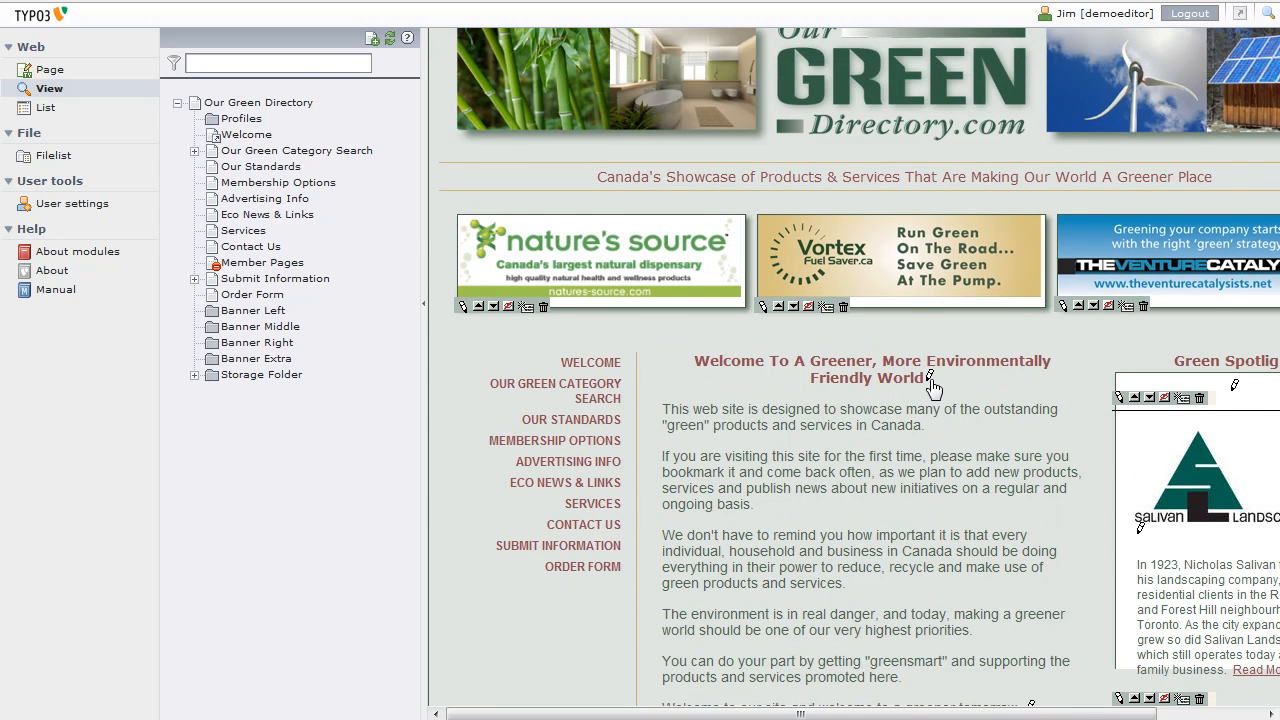
scroll("down", 3)
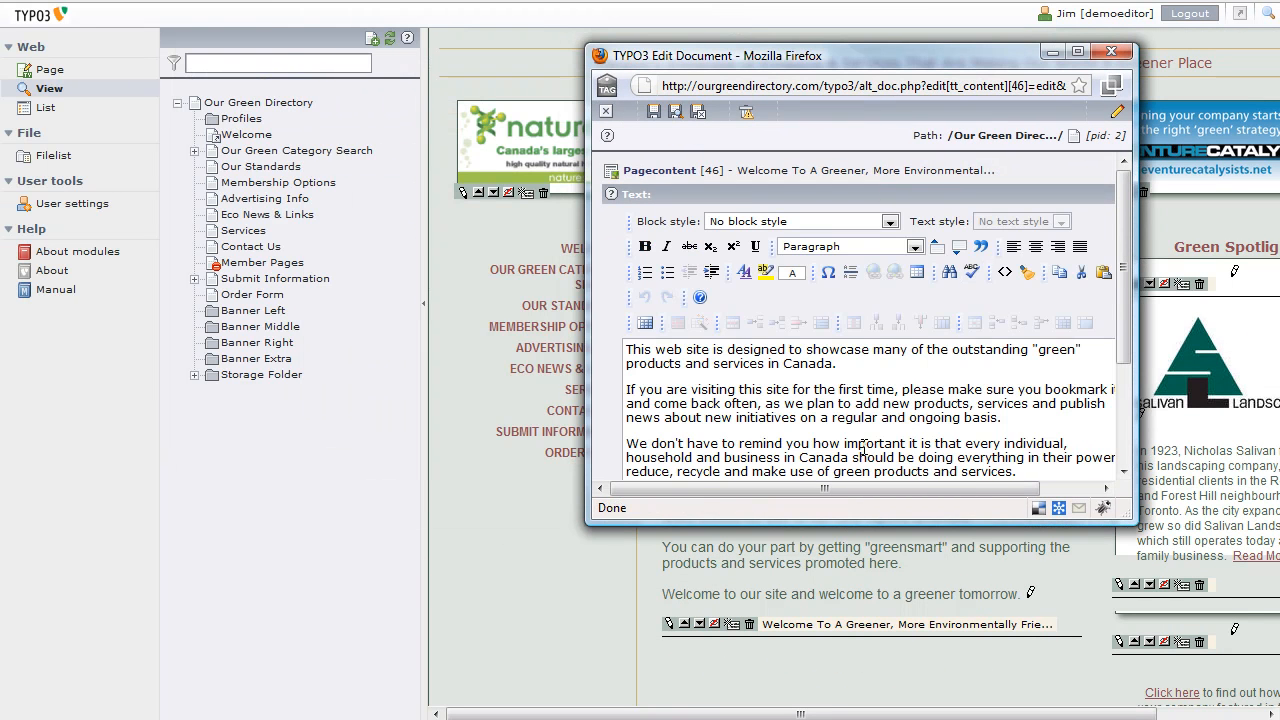
Type 'news' as a new paragraph in the welcome text, then close the editor.
scroll("down", 3)
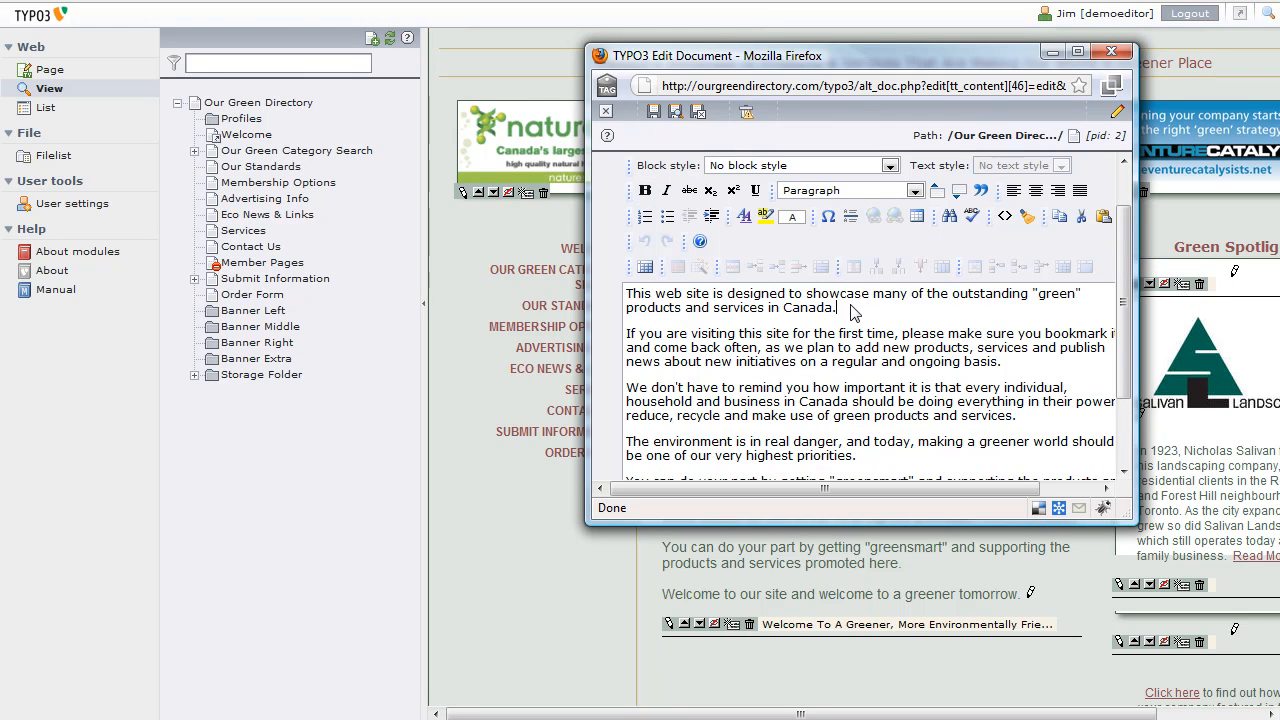
type("news")
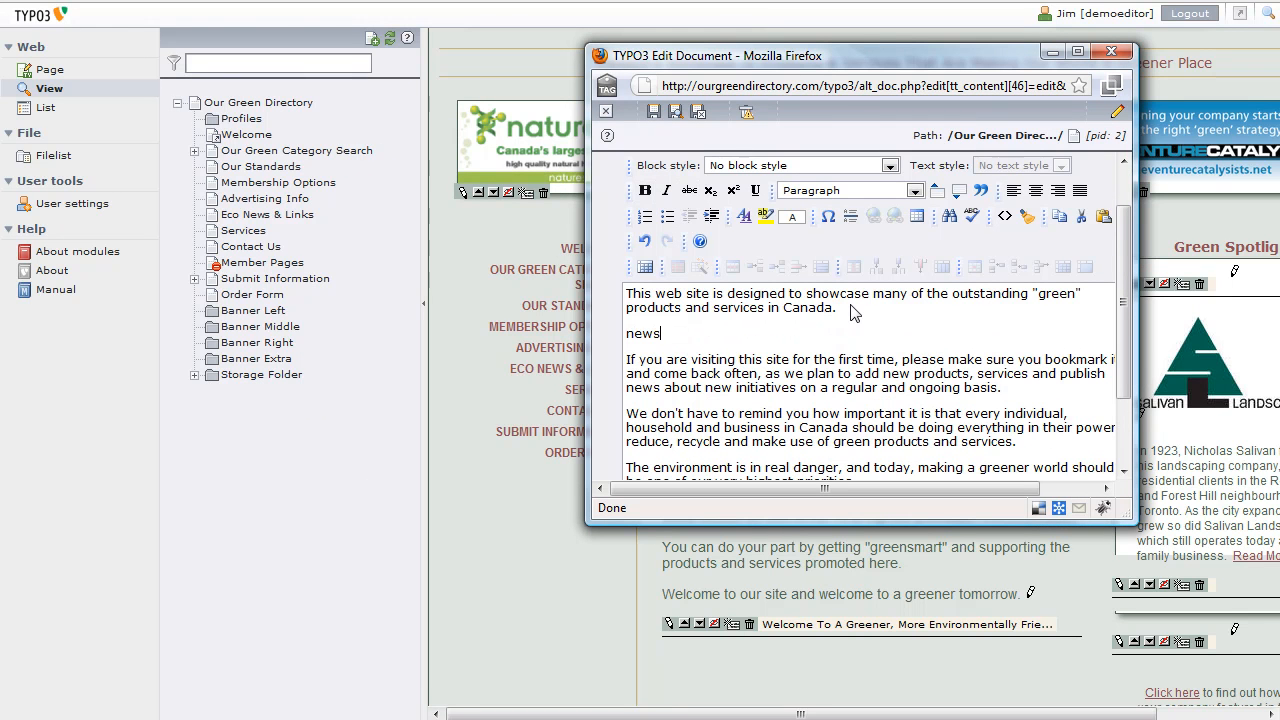
mouse_move(792, 330)
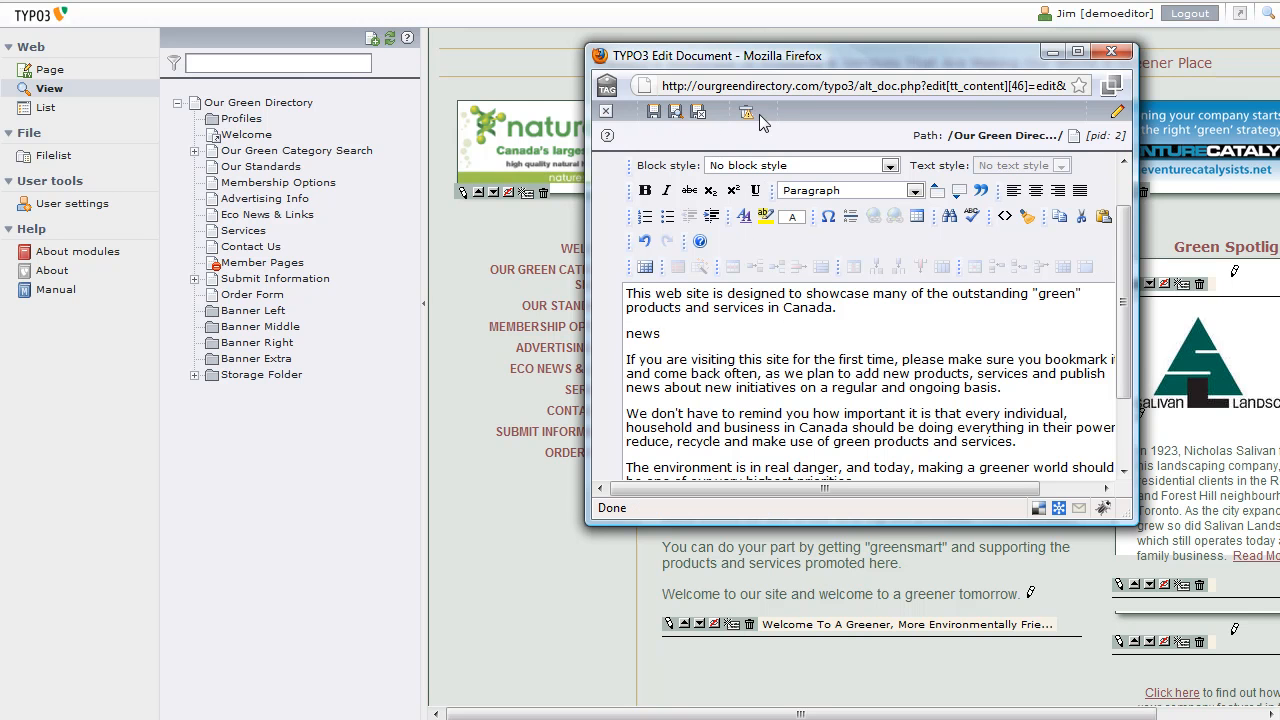
mouse_move(635, 133)
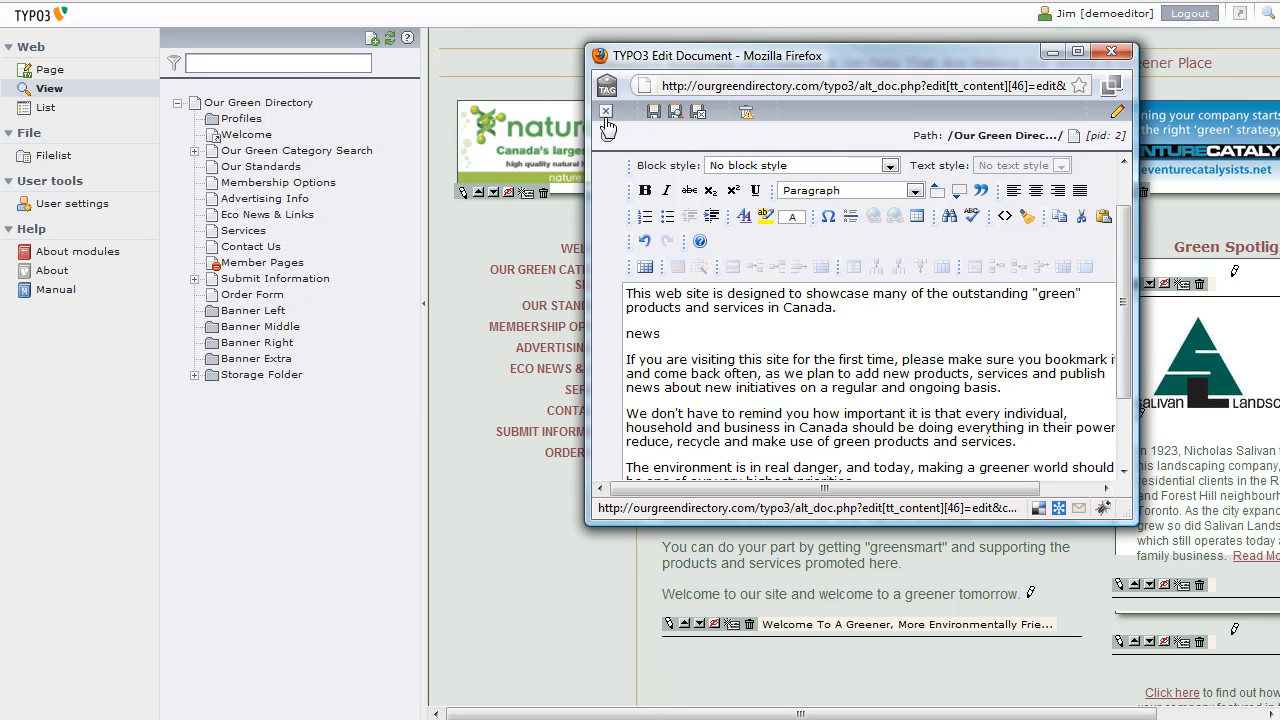
left_click(604, 111)
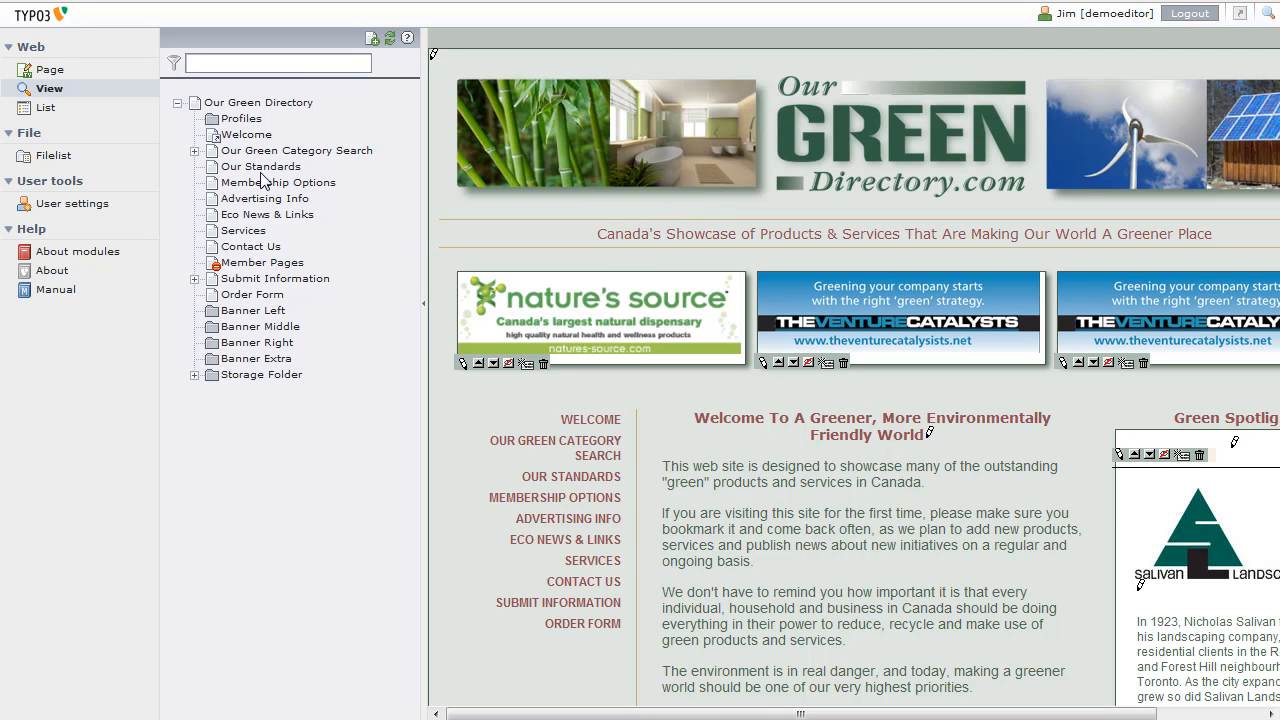
Preview Our Standards, then Advertising Info, from the page tree.
left_click(262, 166)
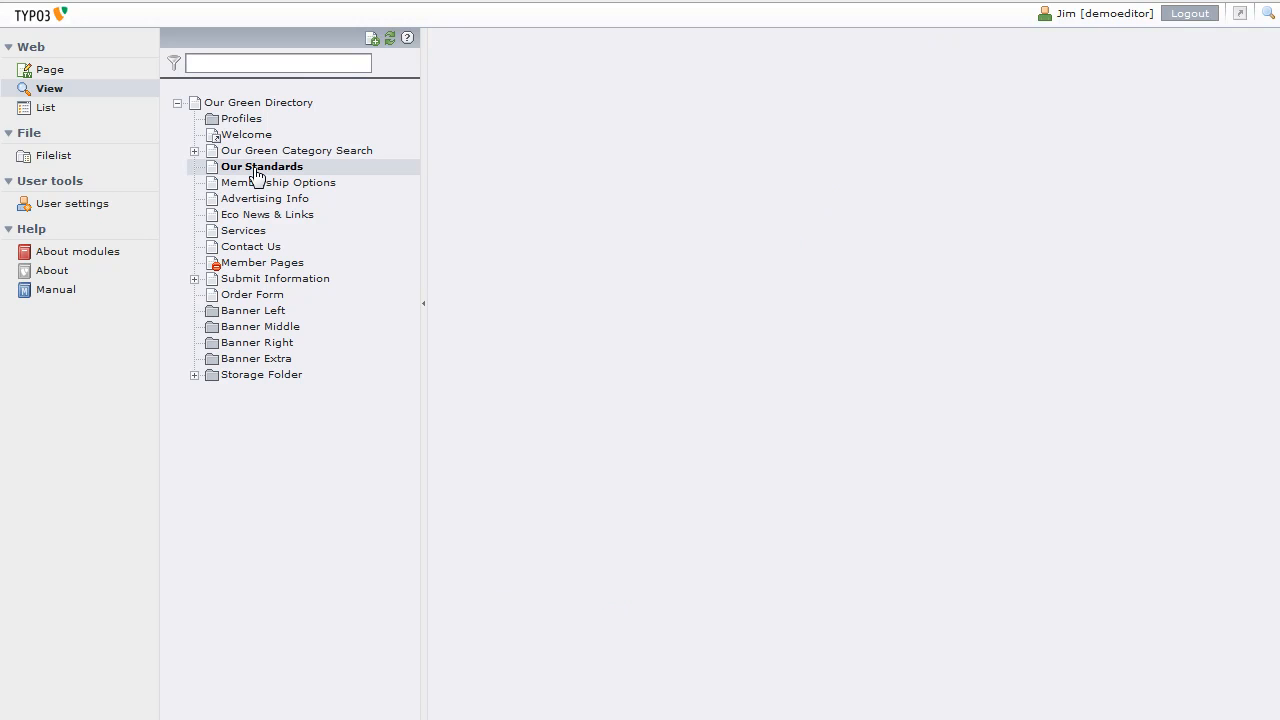
left_click(262, 166)
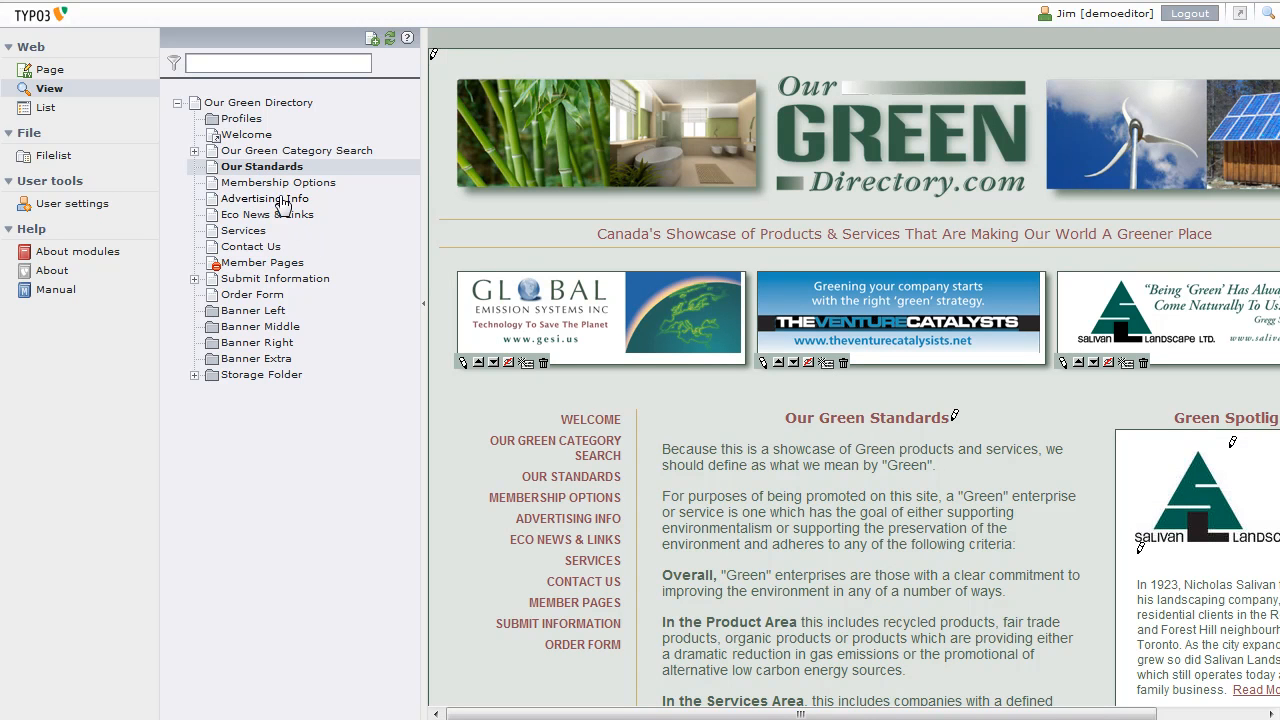
left_click(266, 198)
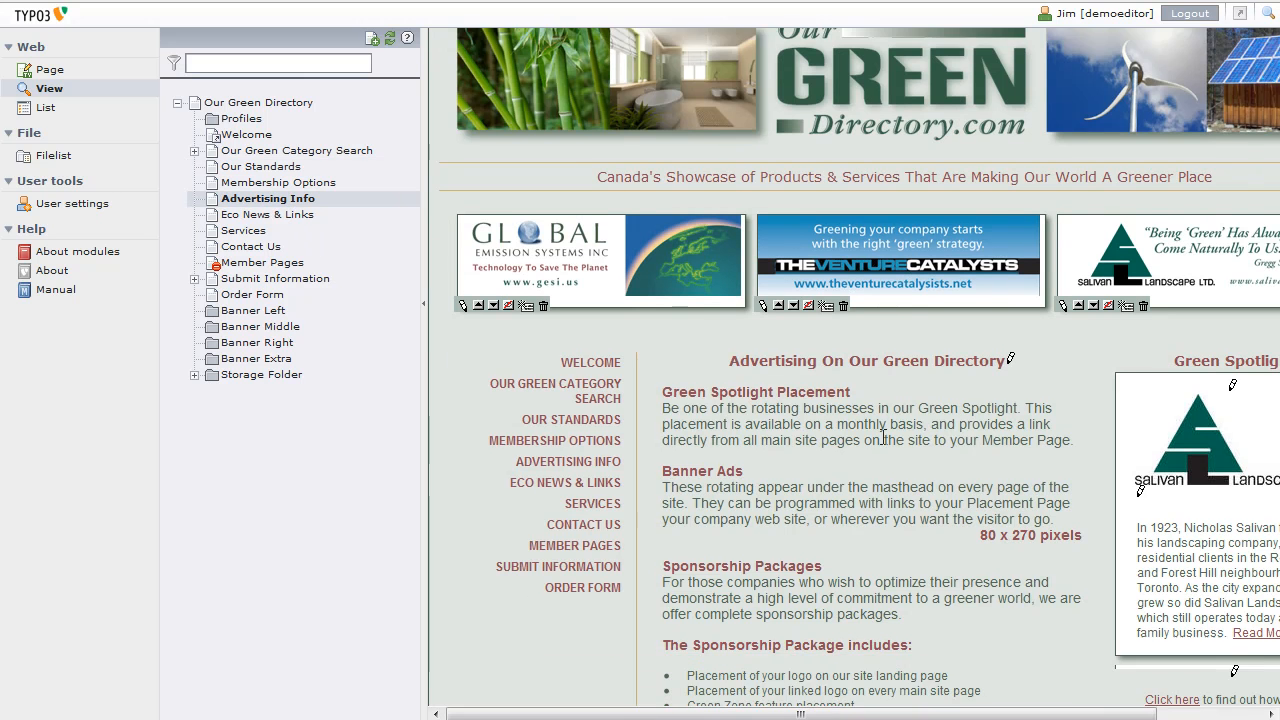
scroll("down", 3)
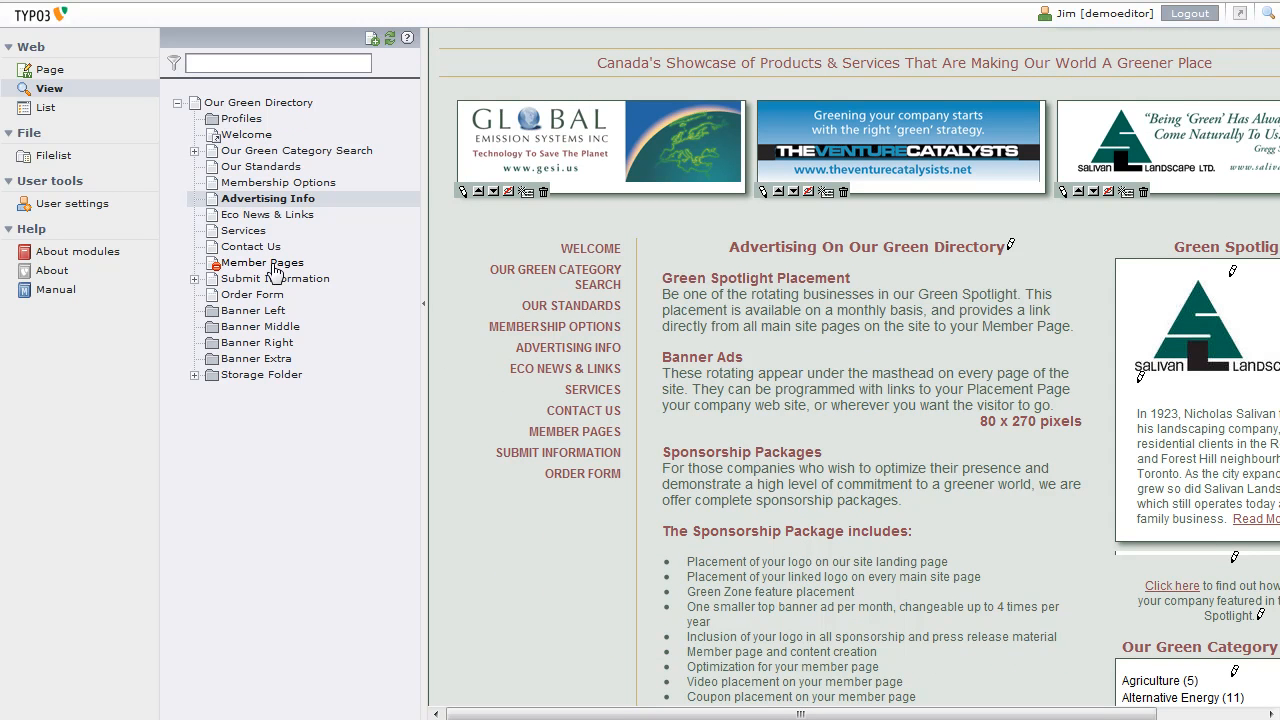
mouse_move(325, 315)
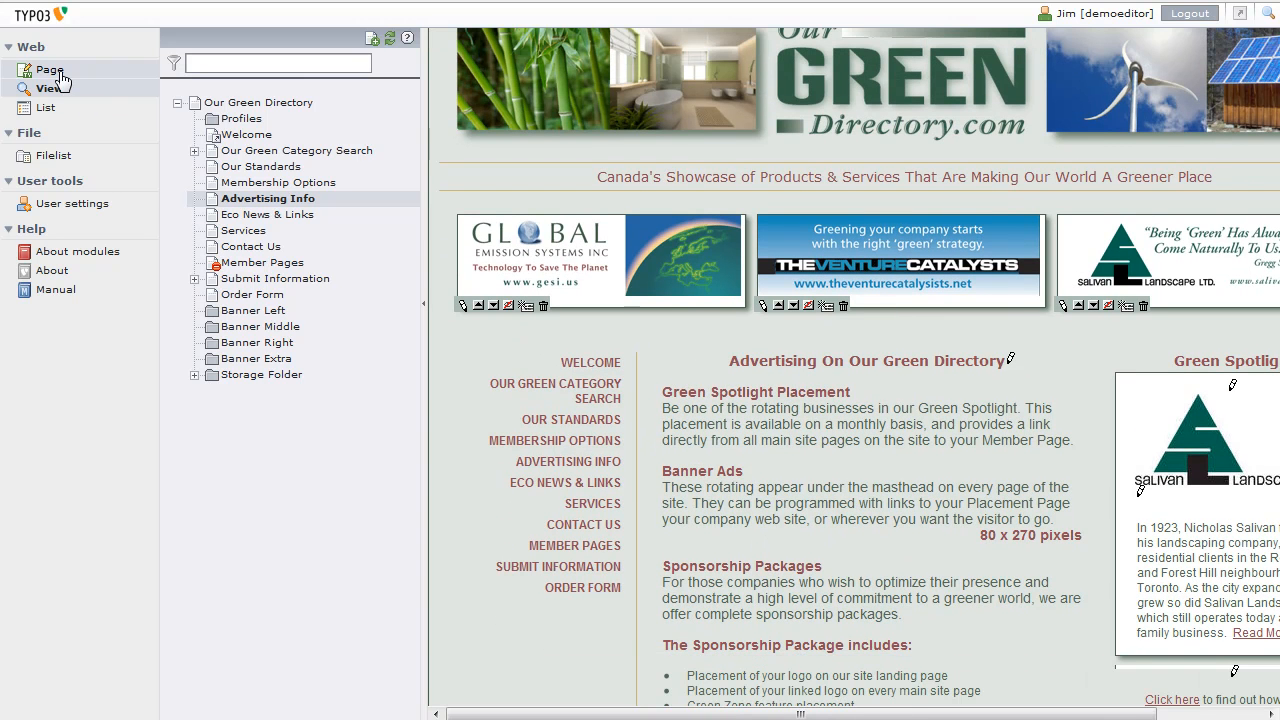
mouse_move(50, 69)
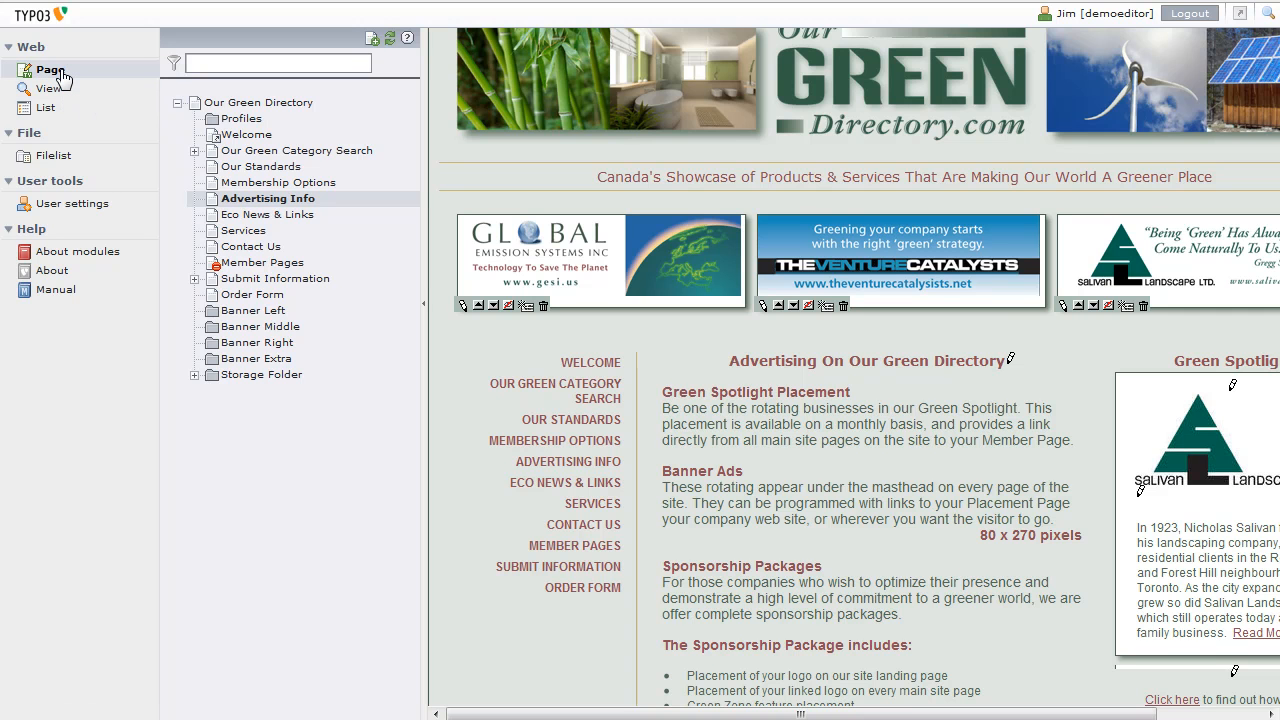
Show Advertising Info's content in Page view, then start its View module preview.
left_click(45, 69)
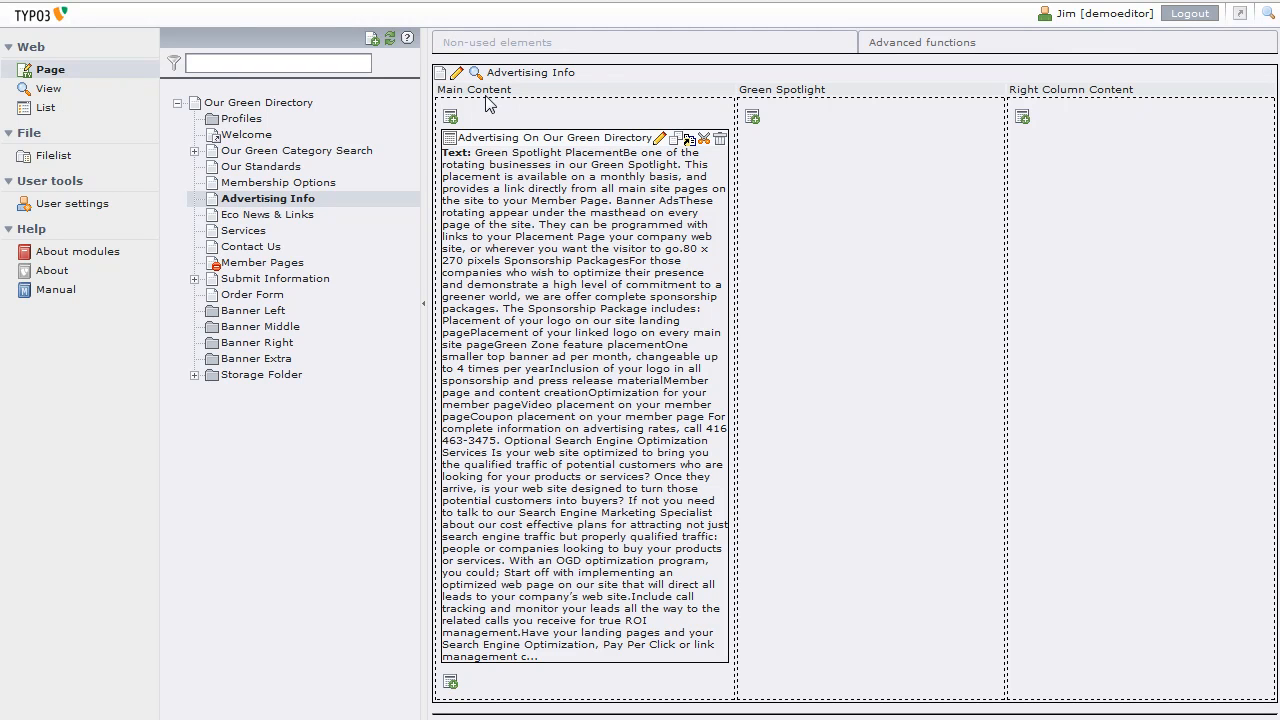
mouse_move(740, 98)
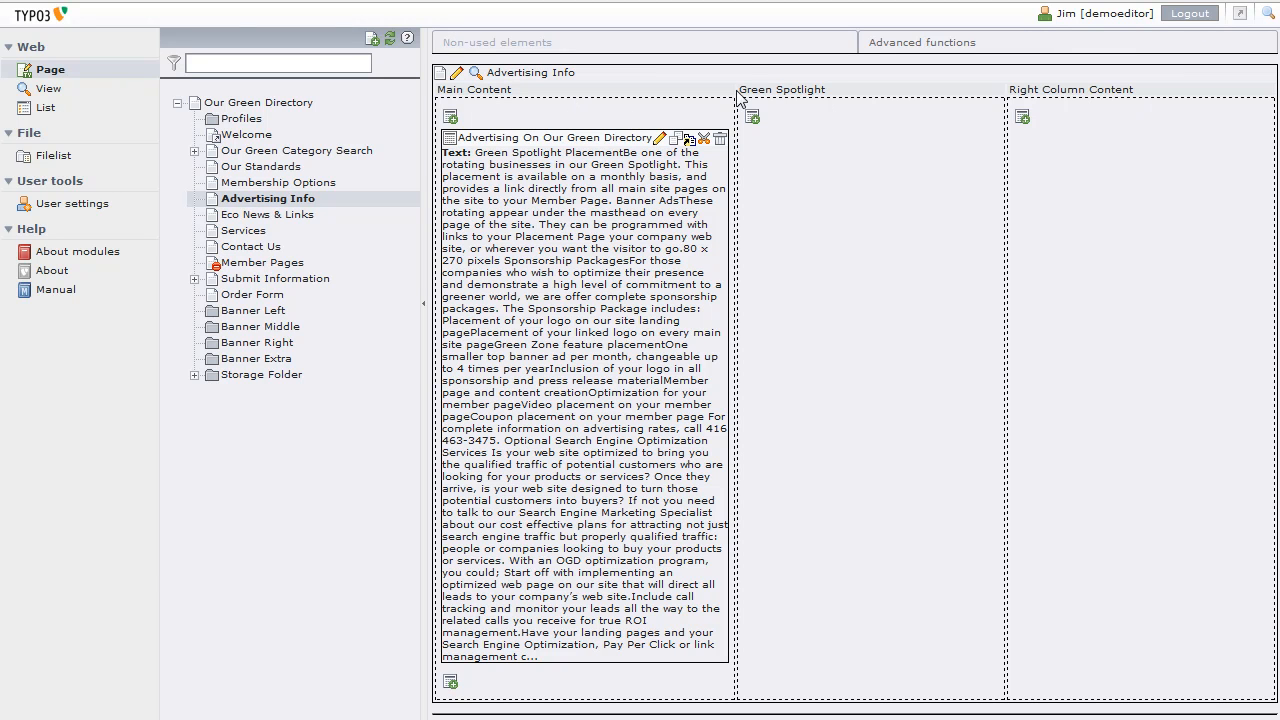
mouse_move(1055, 88)
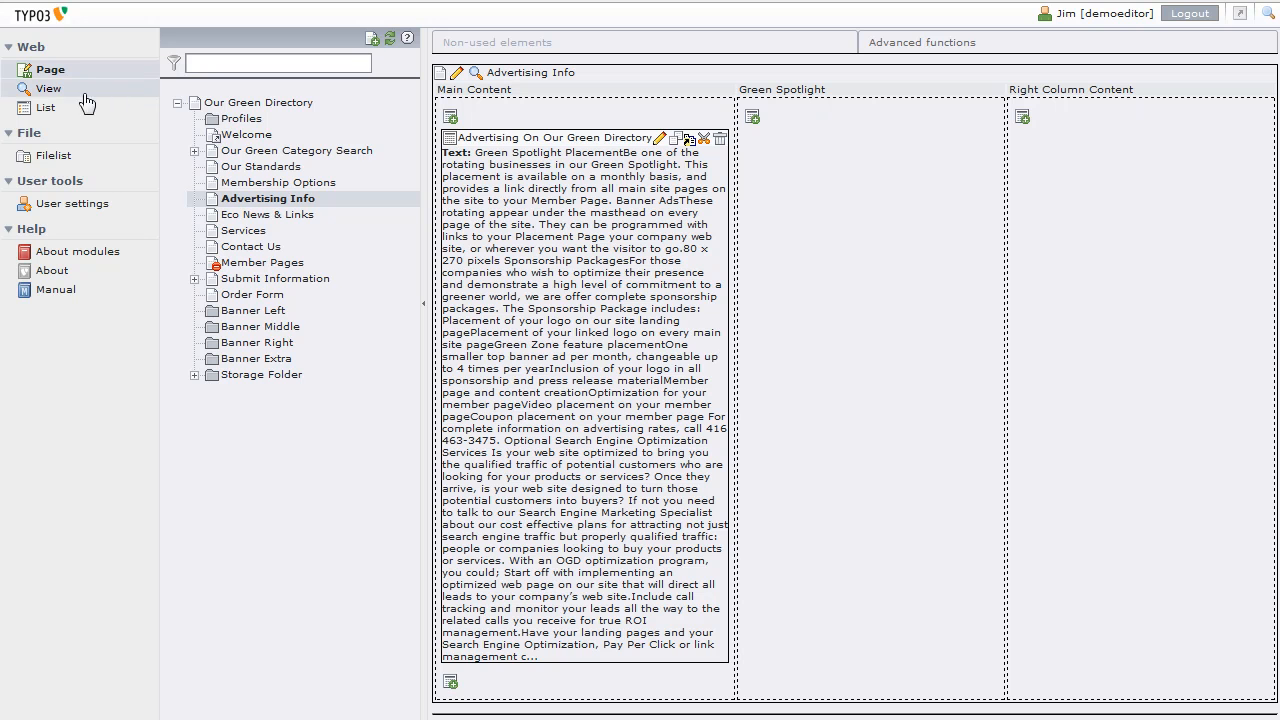
left_click(49, 89)
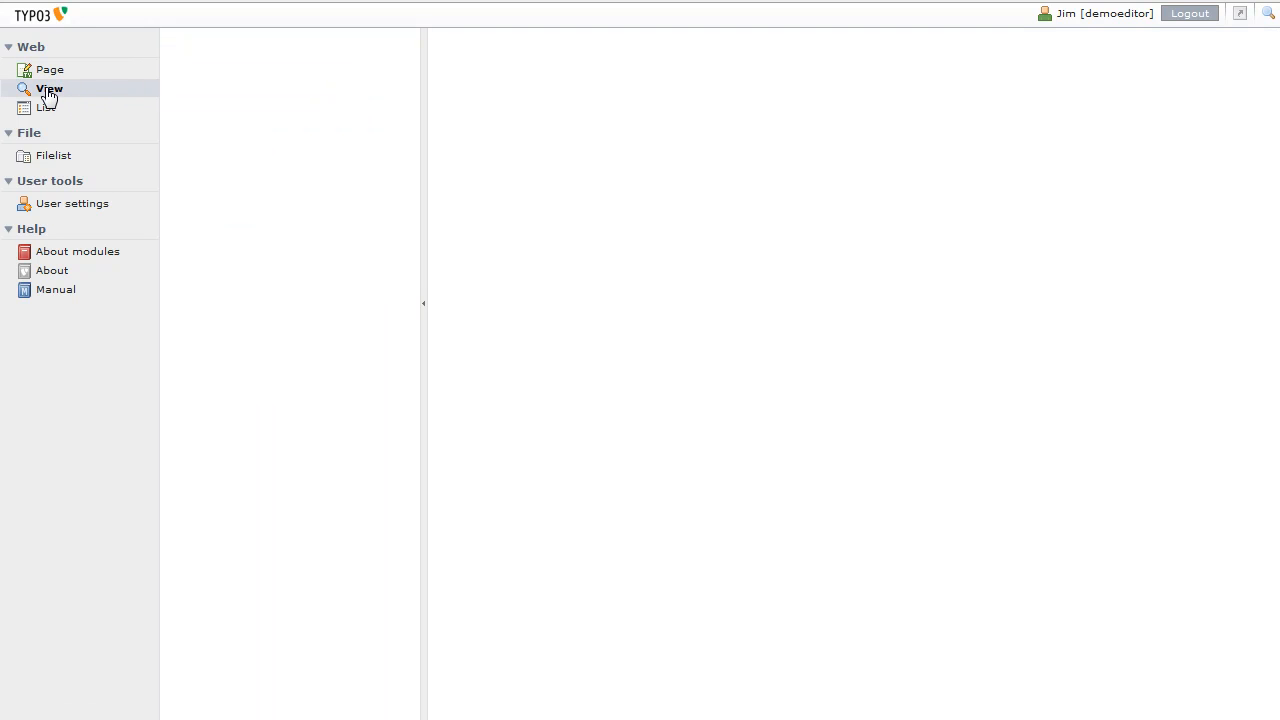
Load Advertising Info's live preview and scroll through its sponsorship sections and back up.
left_click(49, 89)
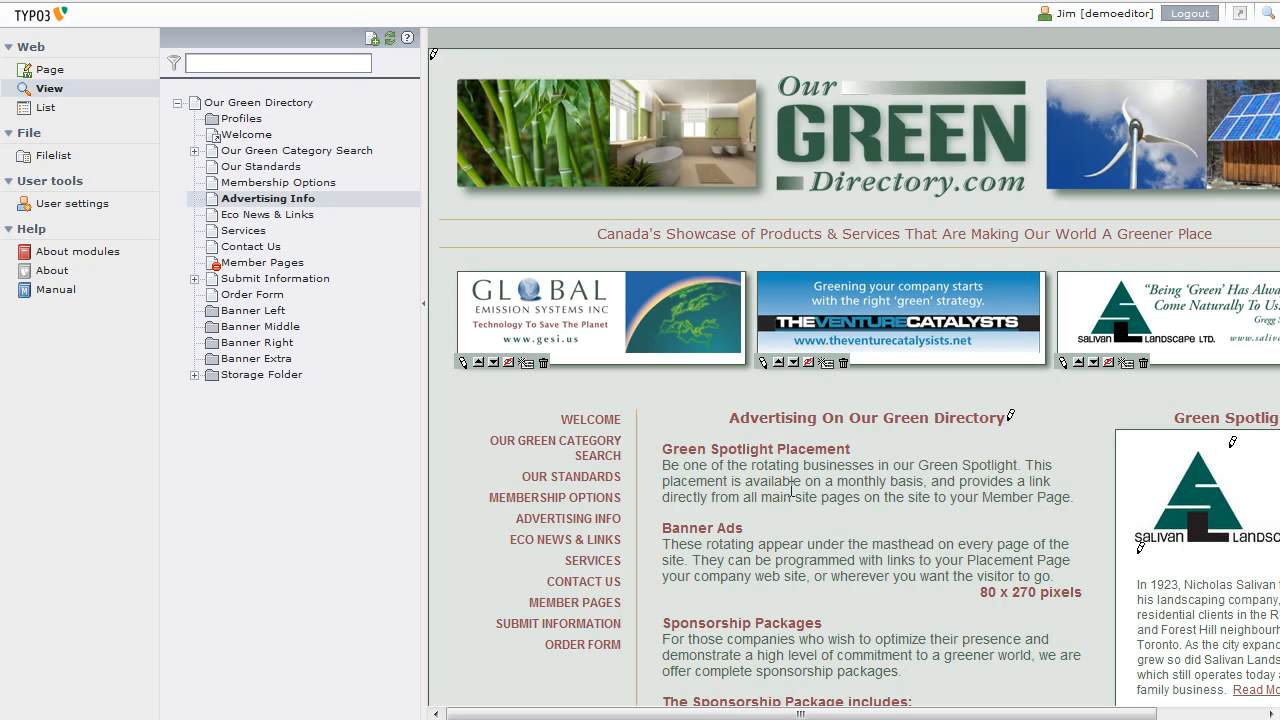
scroll("down", 3)
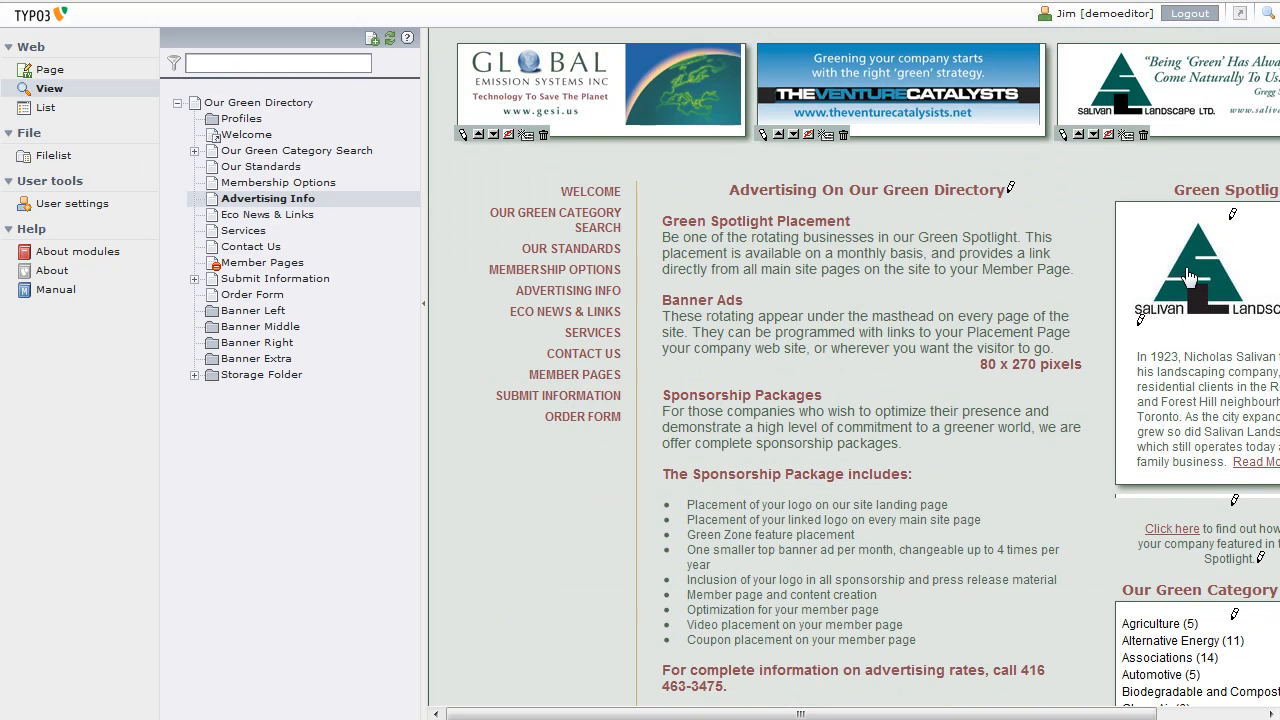
scroll("down", 3)
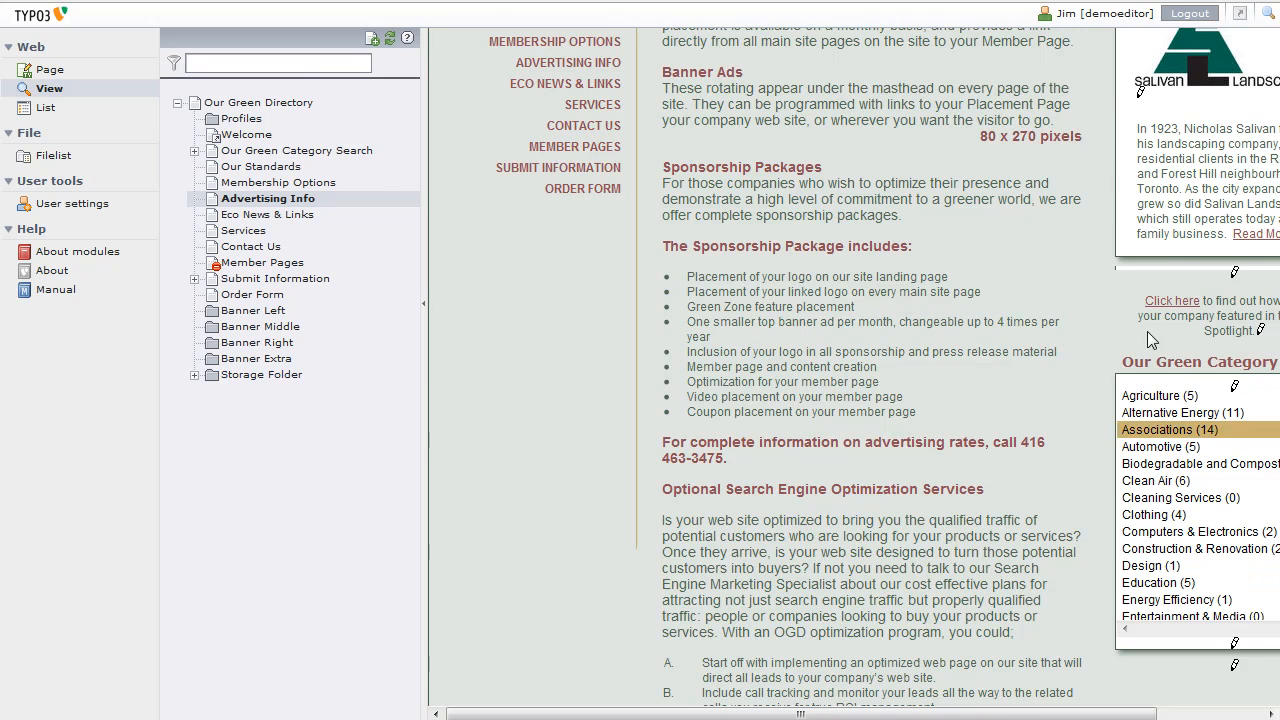
scroll("down", 3)
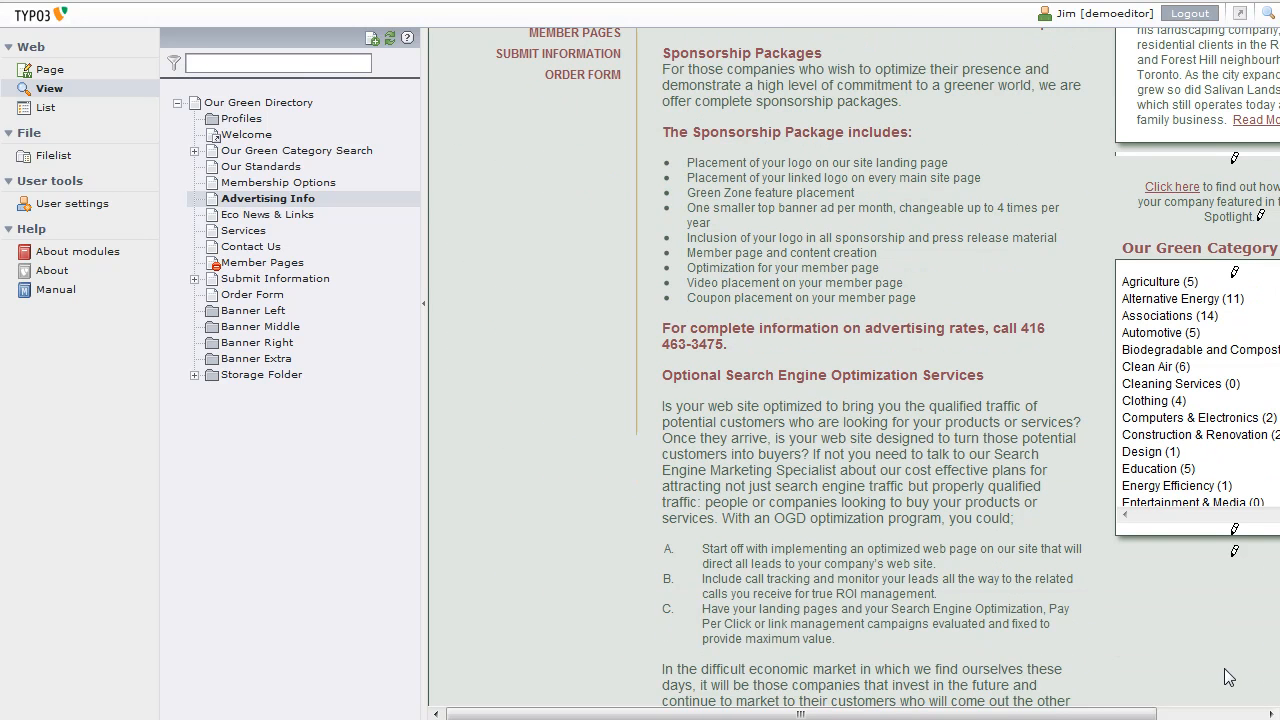
mouse_move(1118, 481)
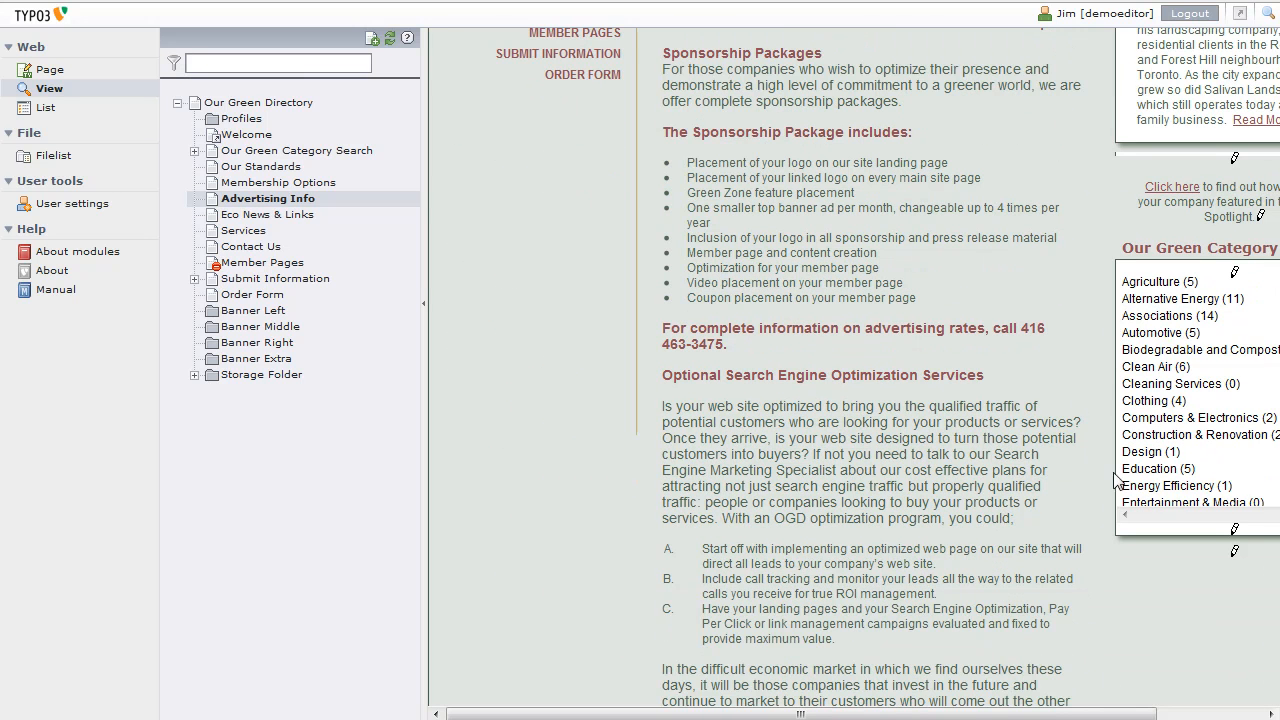
scroll("up", 3)
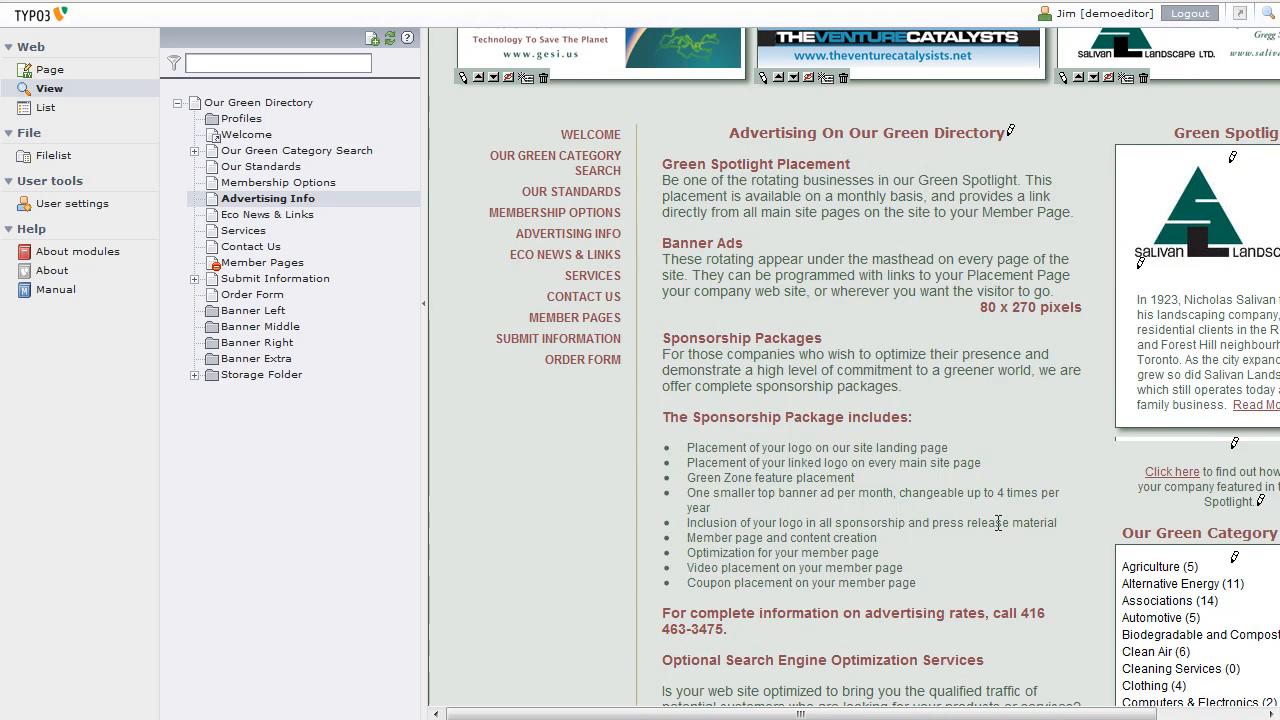
mouse_move(847, 199)
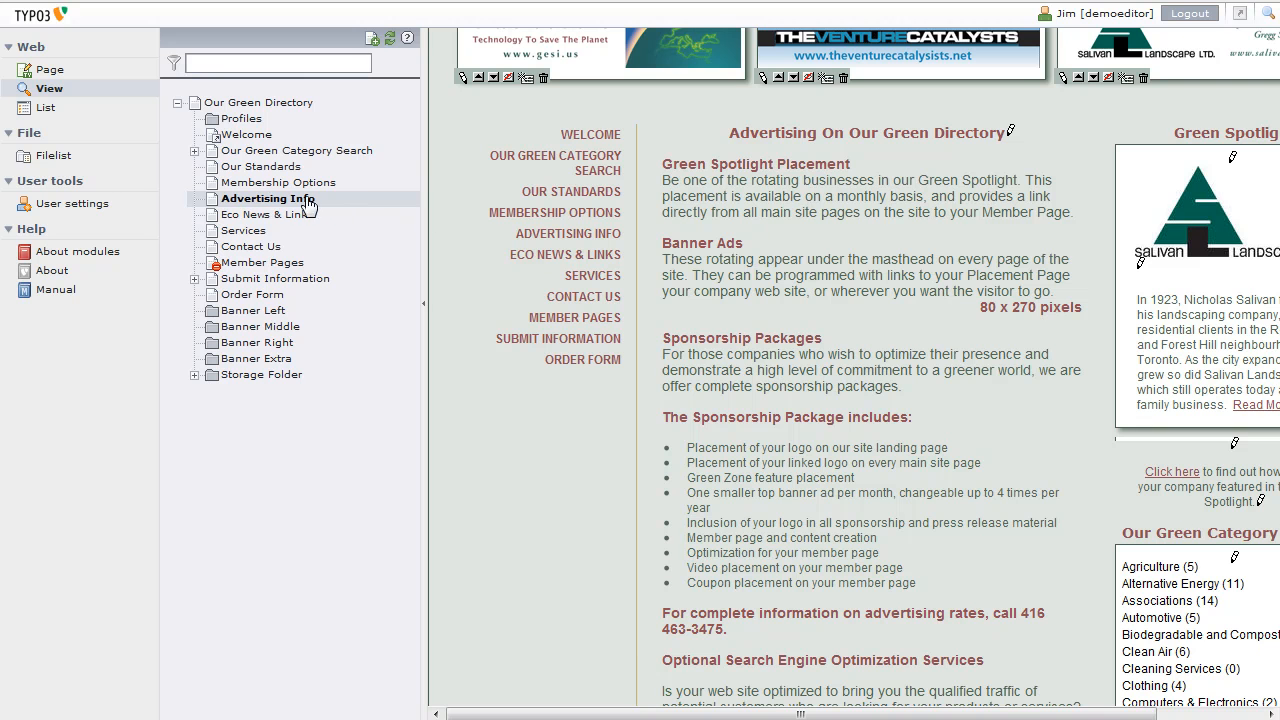
mouse_move(455, 221)
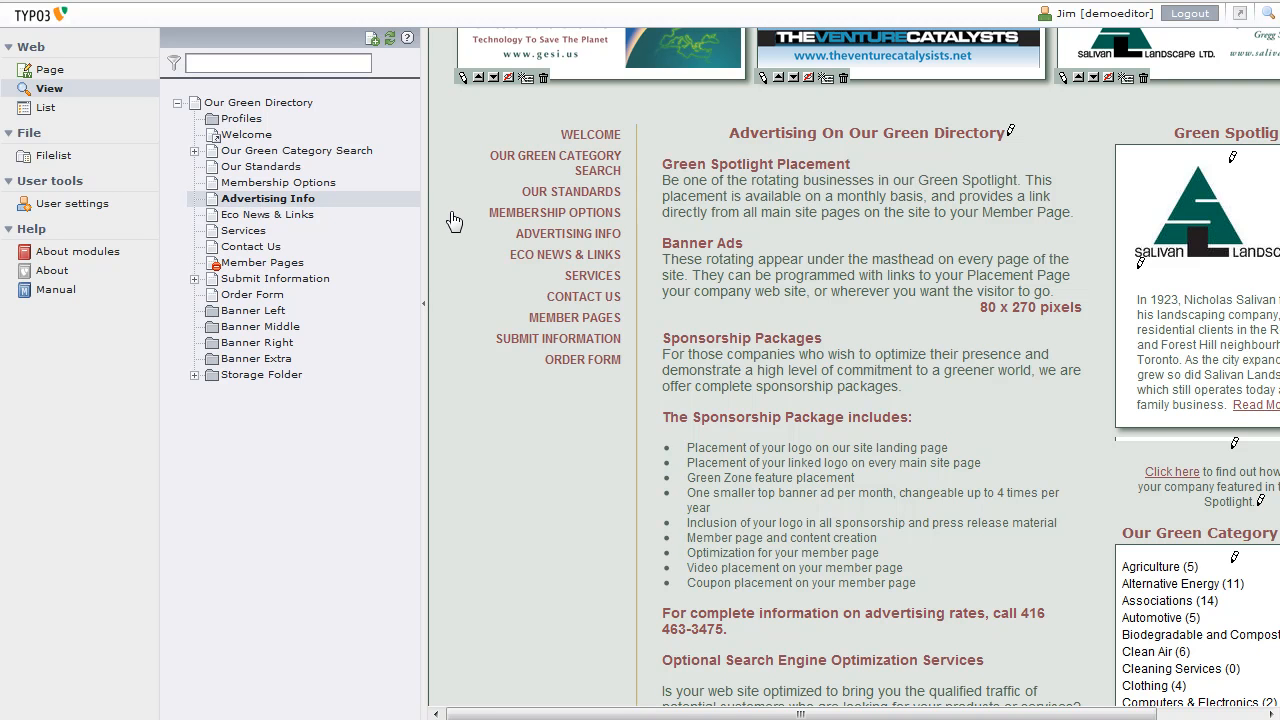
mouse_move(212, 207)
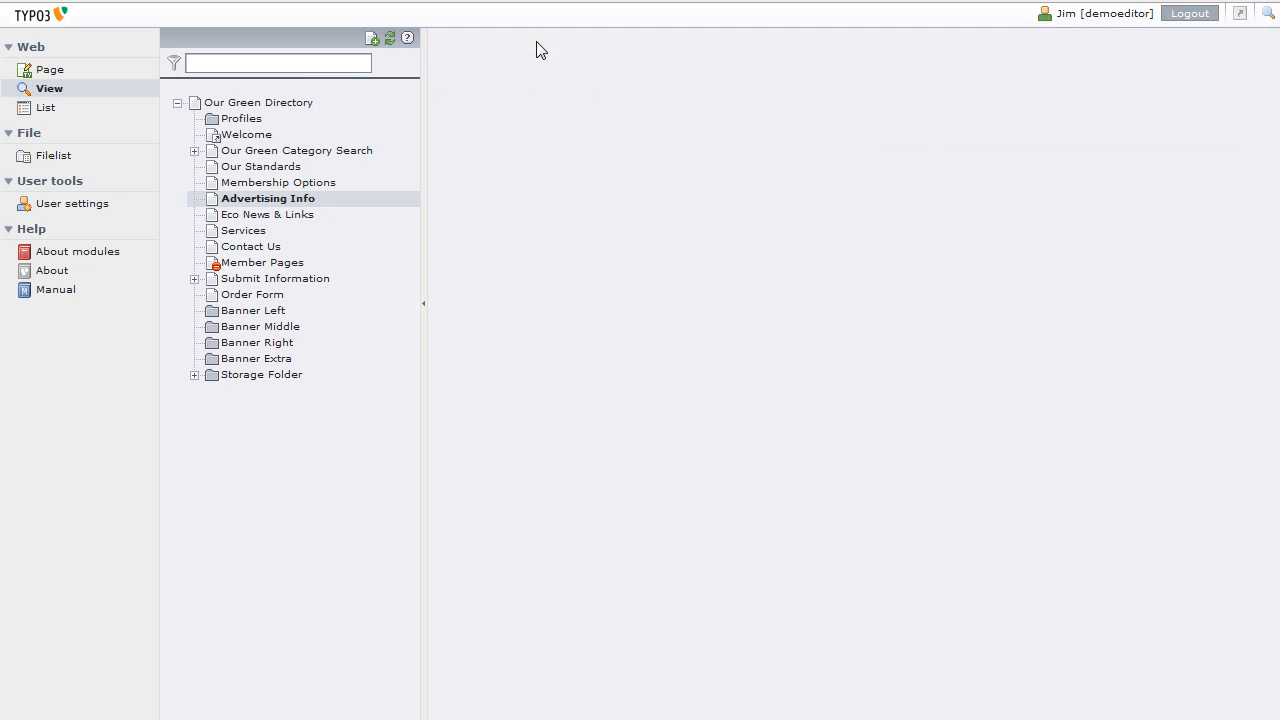
Reload the preview so the menu lists 'Advertising Information'.
left_click(267, 198)
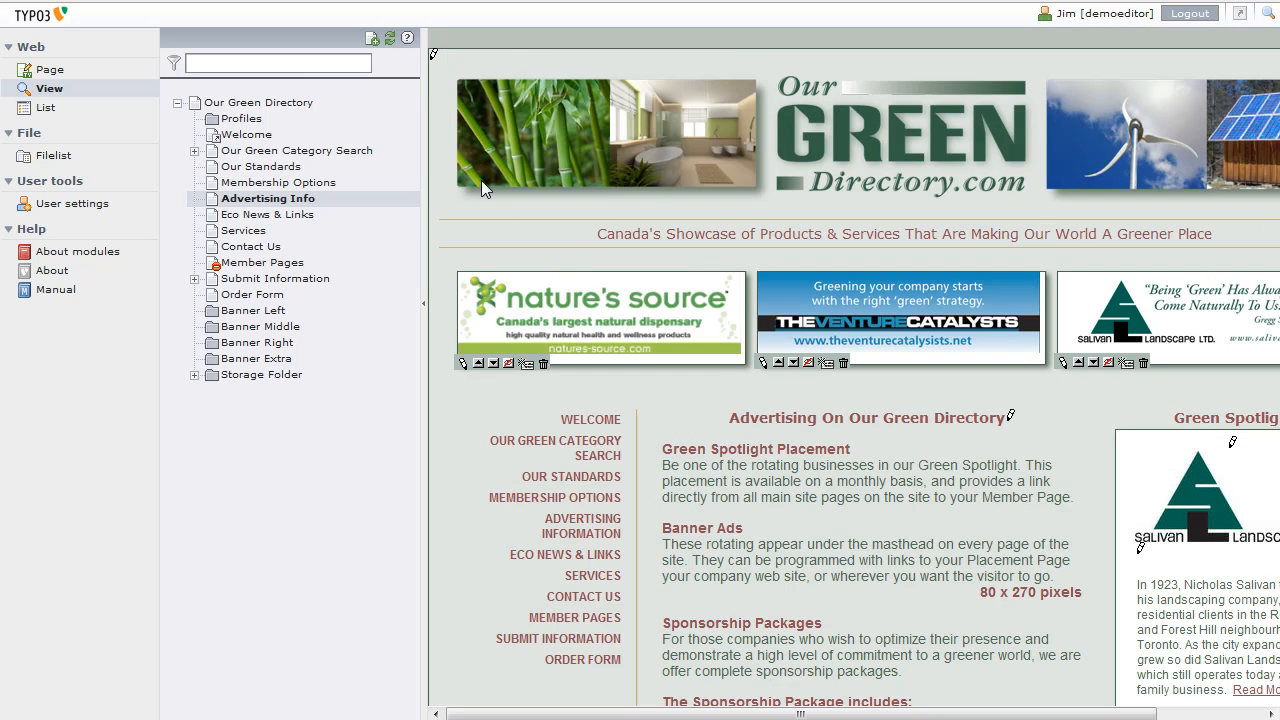
mouse_move(359, 224)
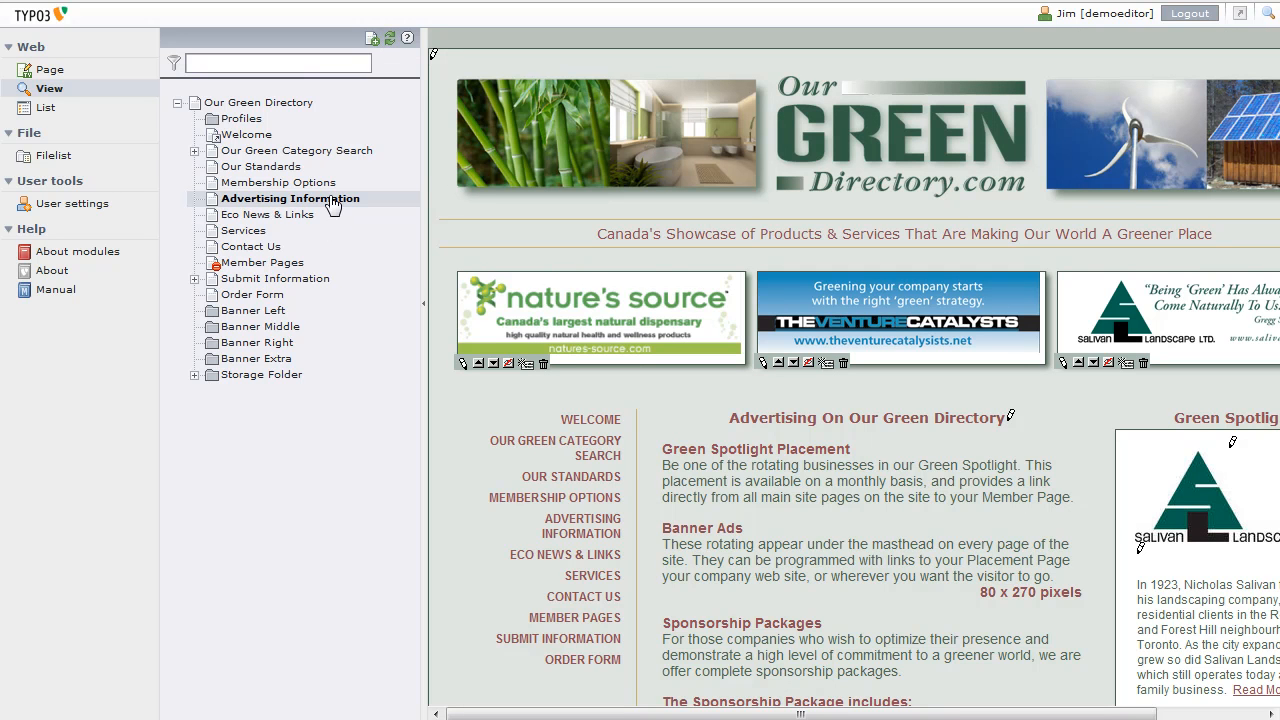
mouse_move(549, 523)
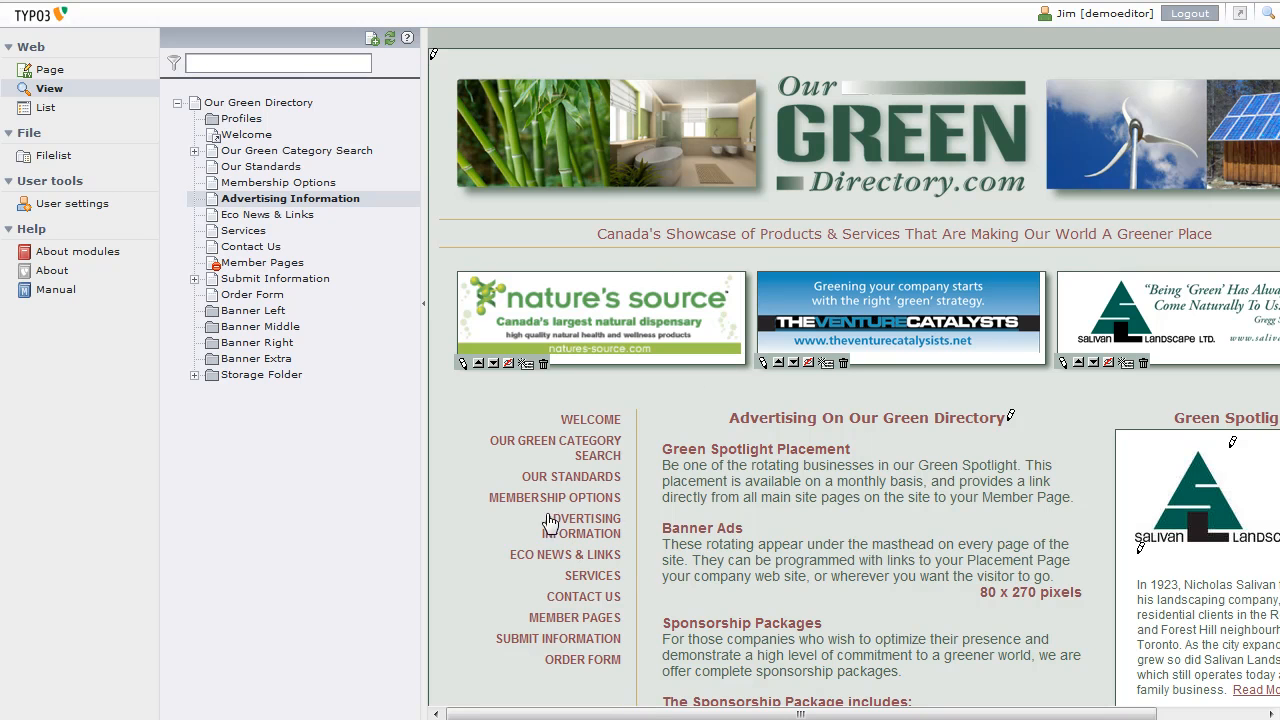
mouse_move(303, 131)
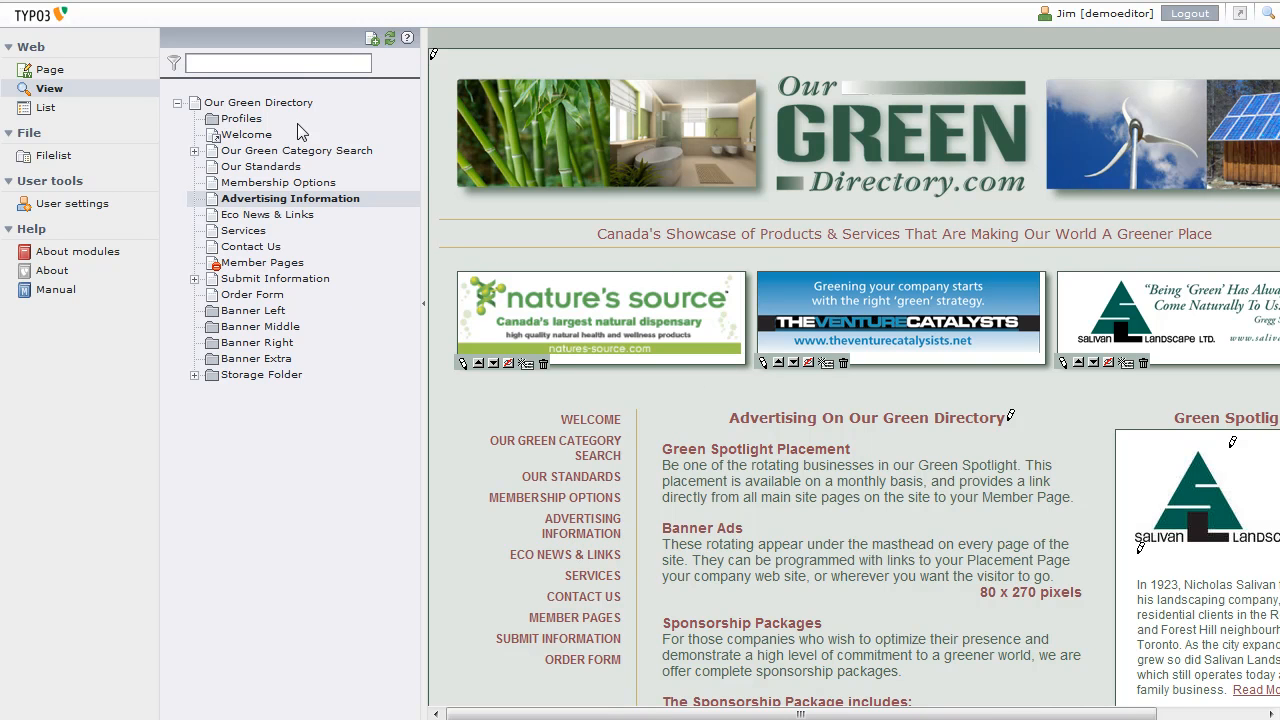
mouse_move(597, 572)
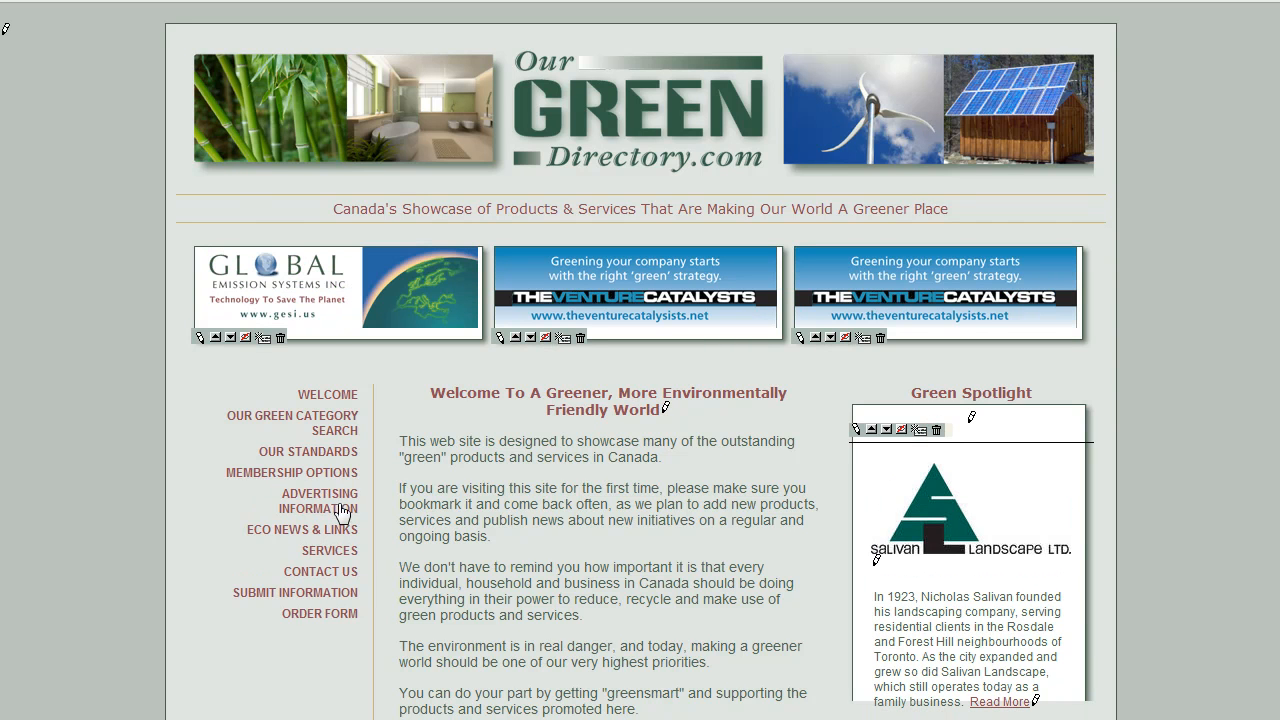
mouse_move(262, 510)
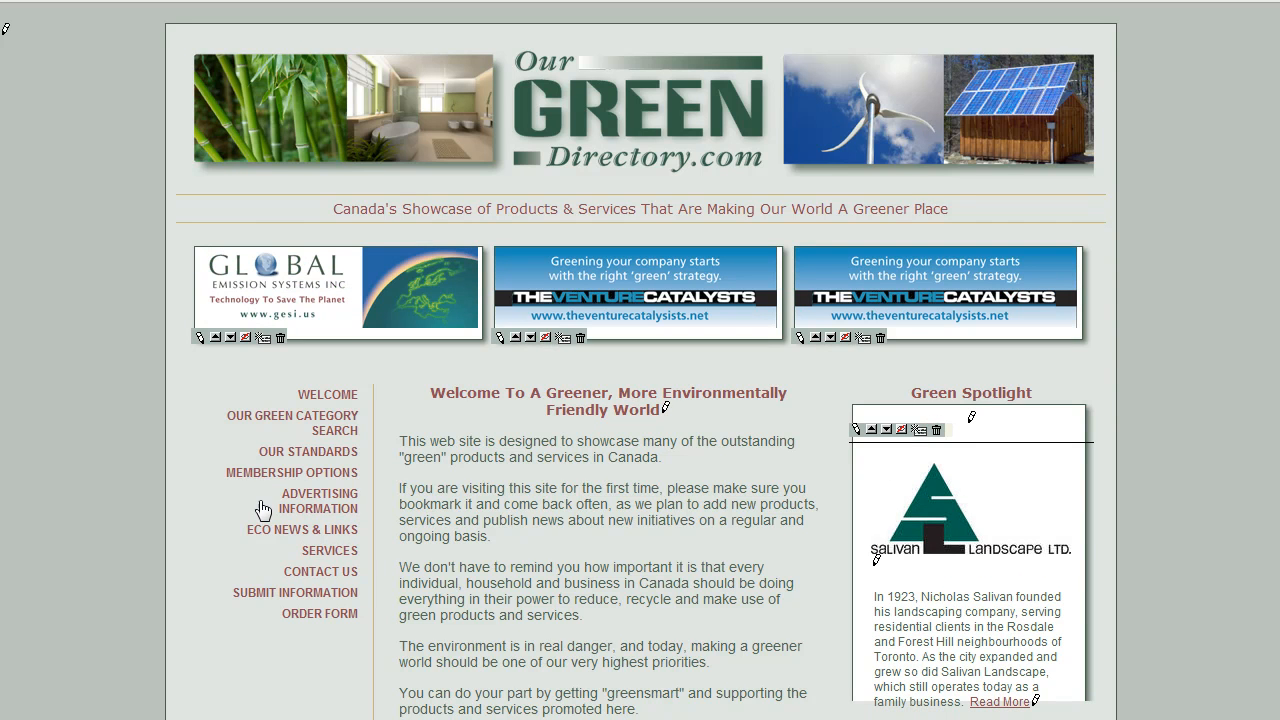
Scroll the public home page down and back up to check the welcome text.
scroll("down", 3)
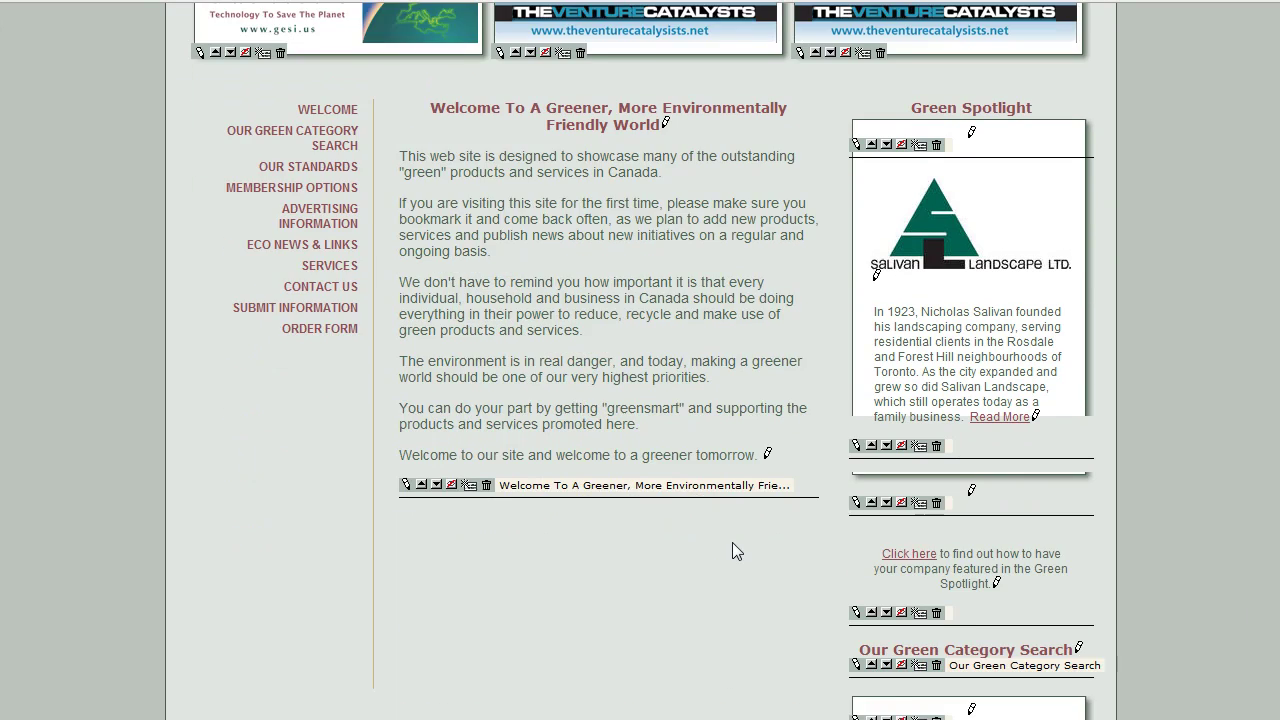
scroll("up", 3)
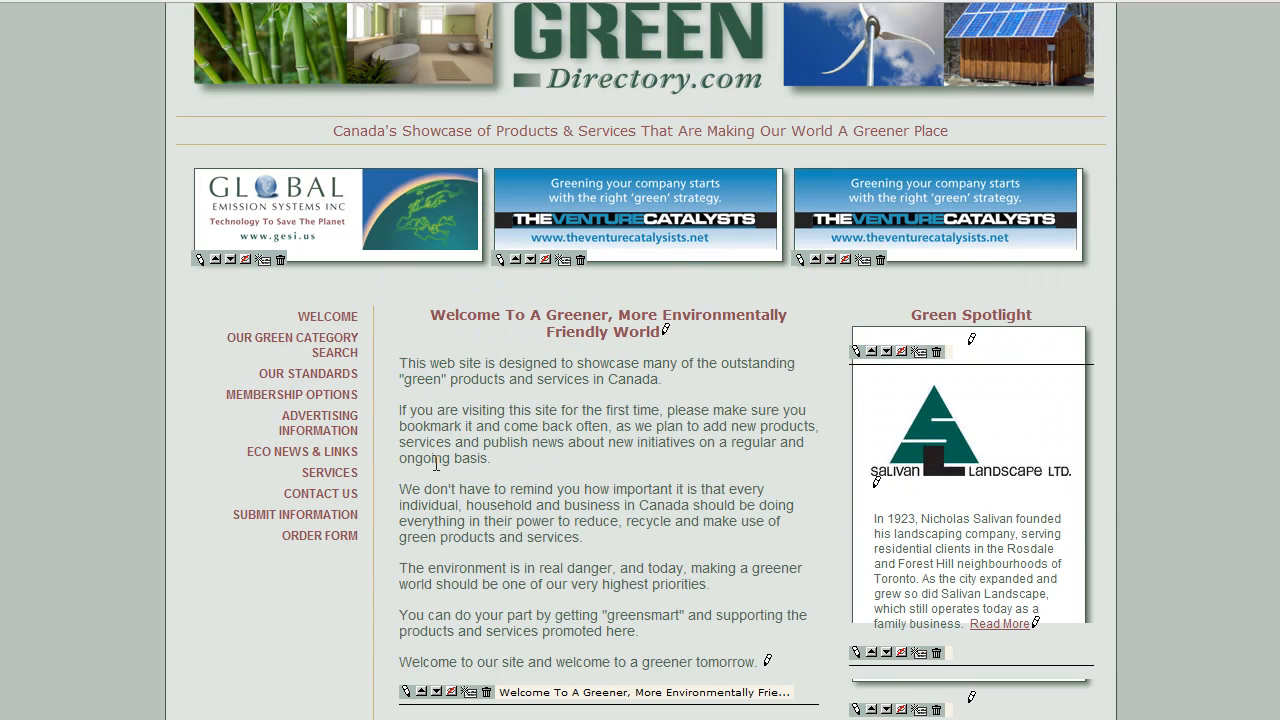
mouse_move(355, 449)
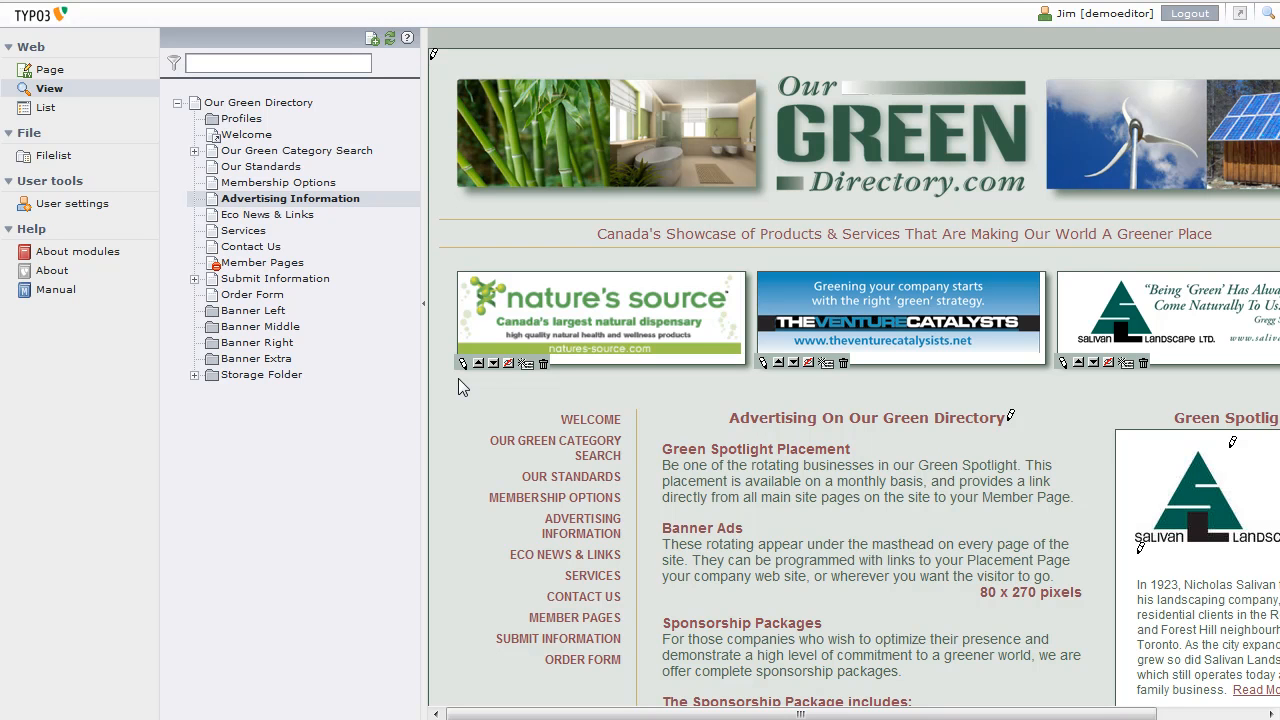
mouse_move(430, 388)
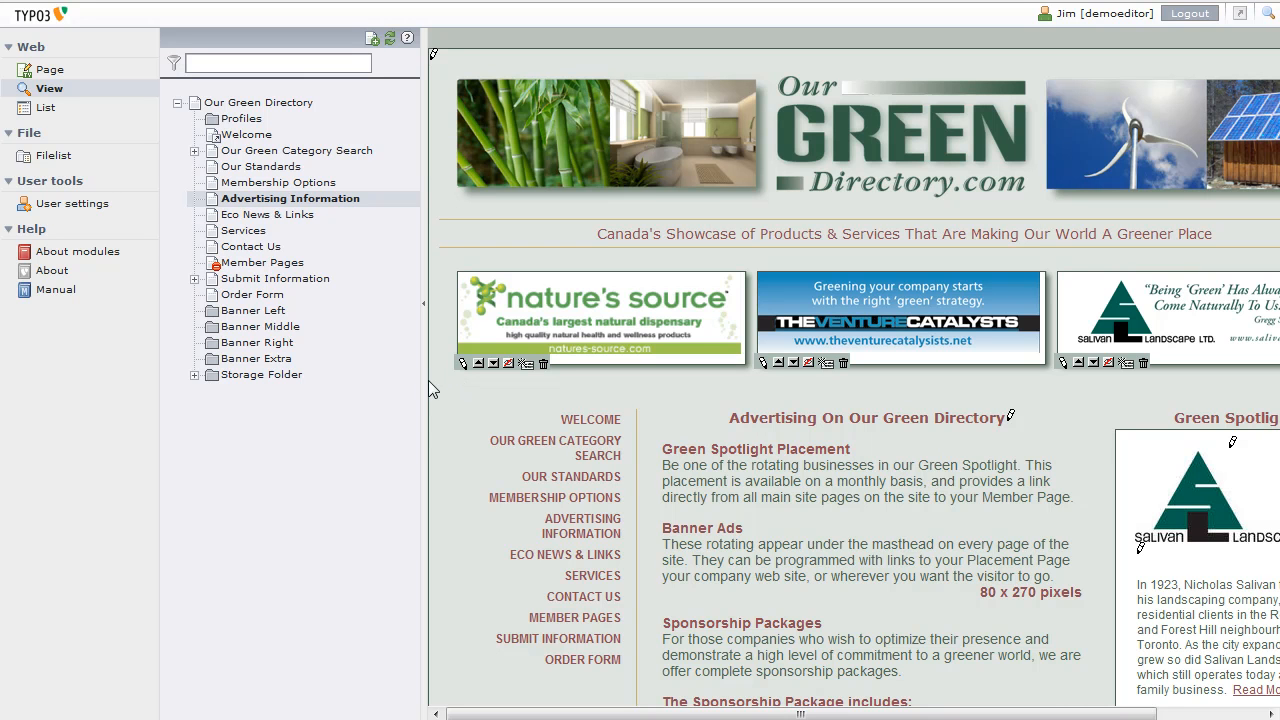